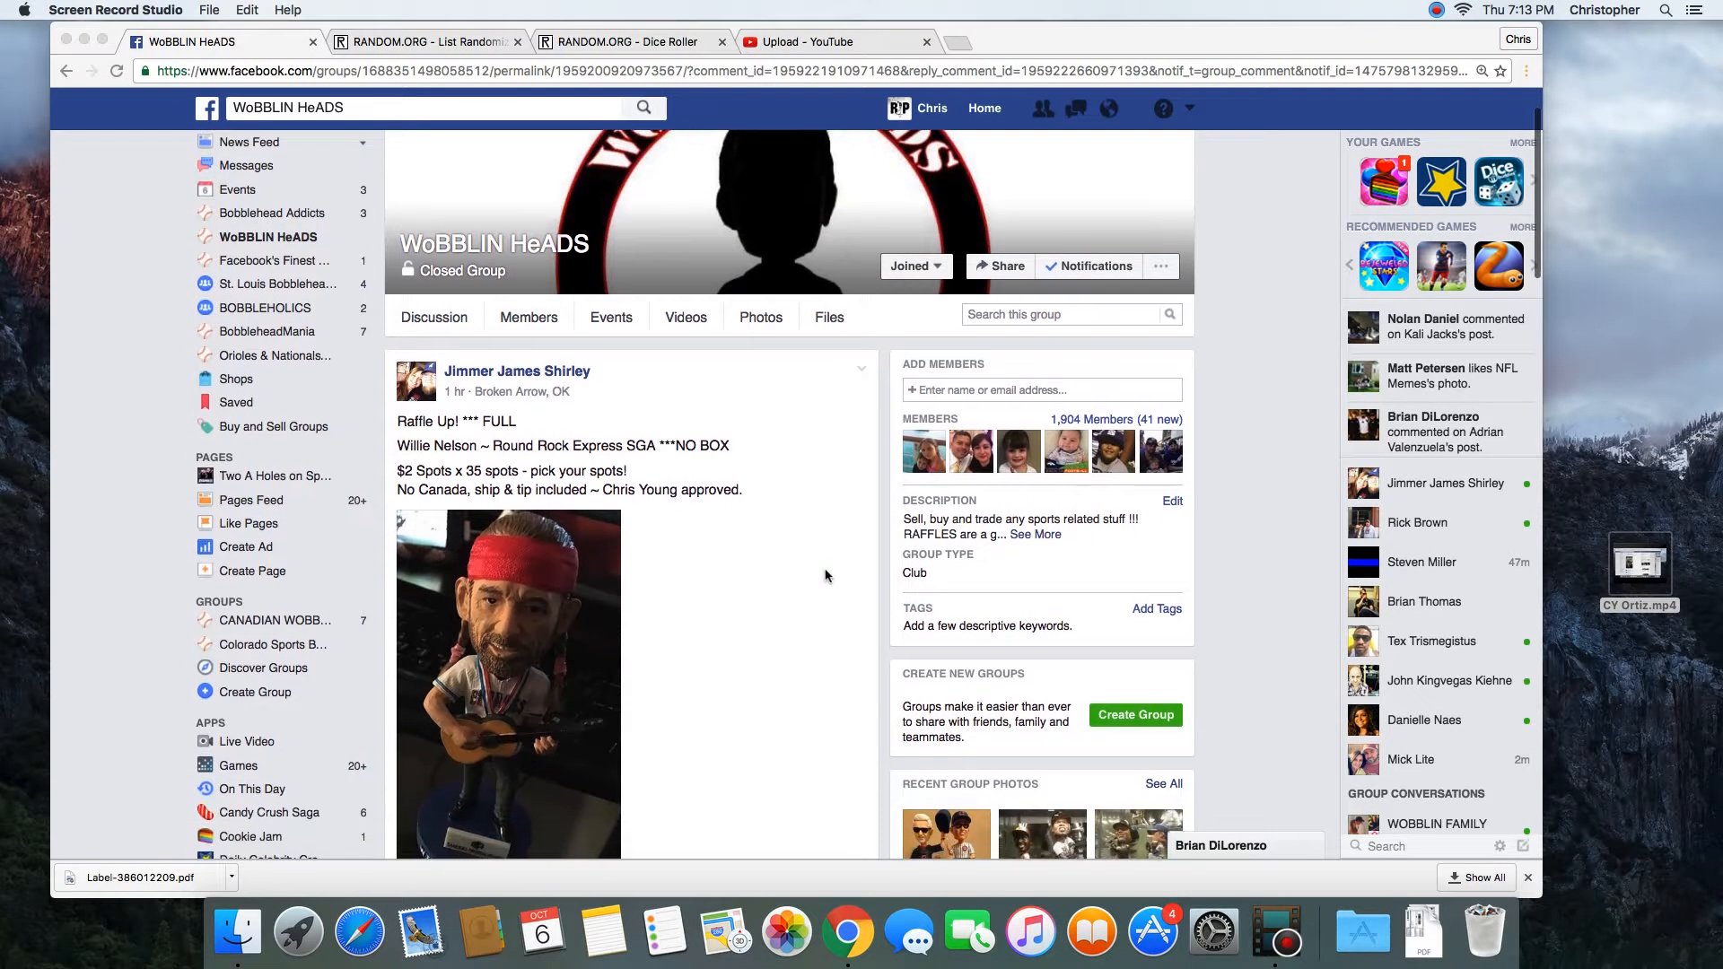
- Copy the 35-spot Facebook raffle list into RANDOM.ORG's List Randomizer, then go to Dice Roller
{"action": "scroll", "scroll_direction": "down", "scroll_amount": 3}
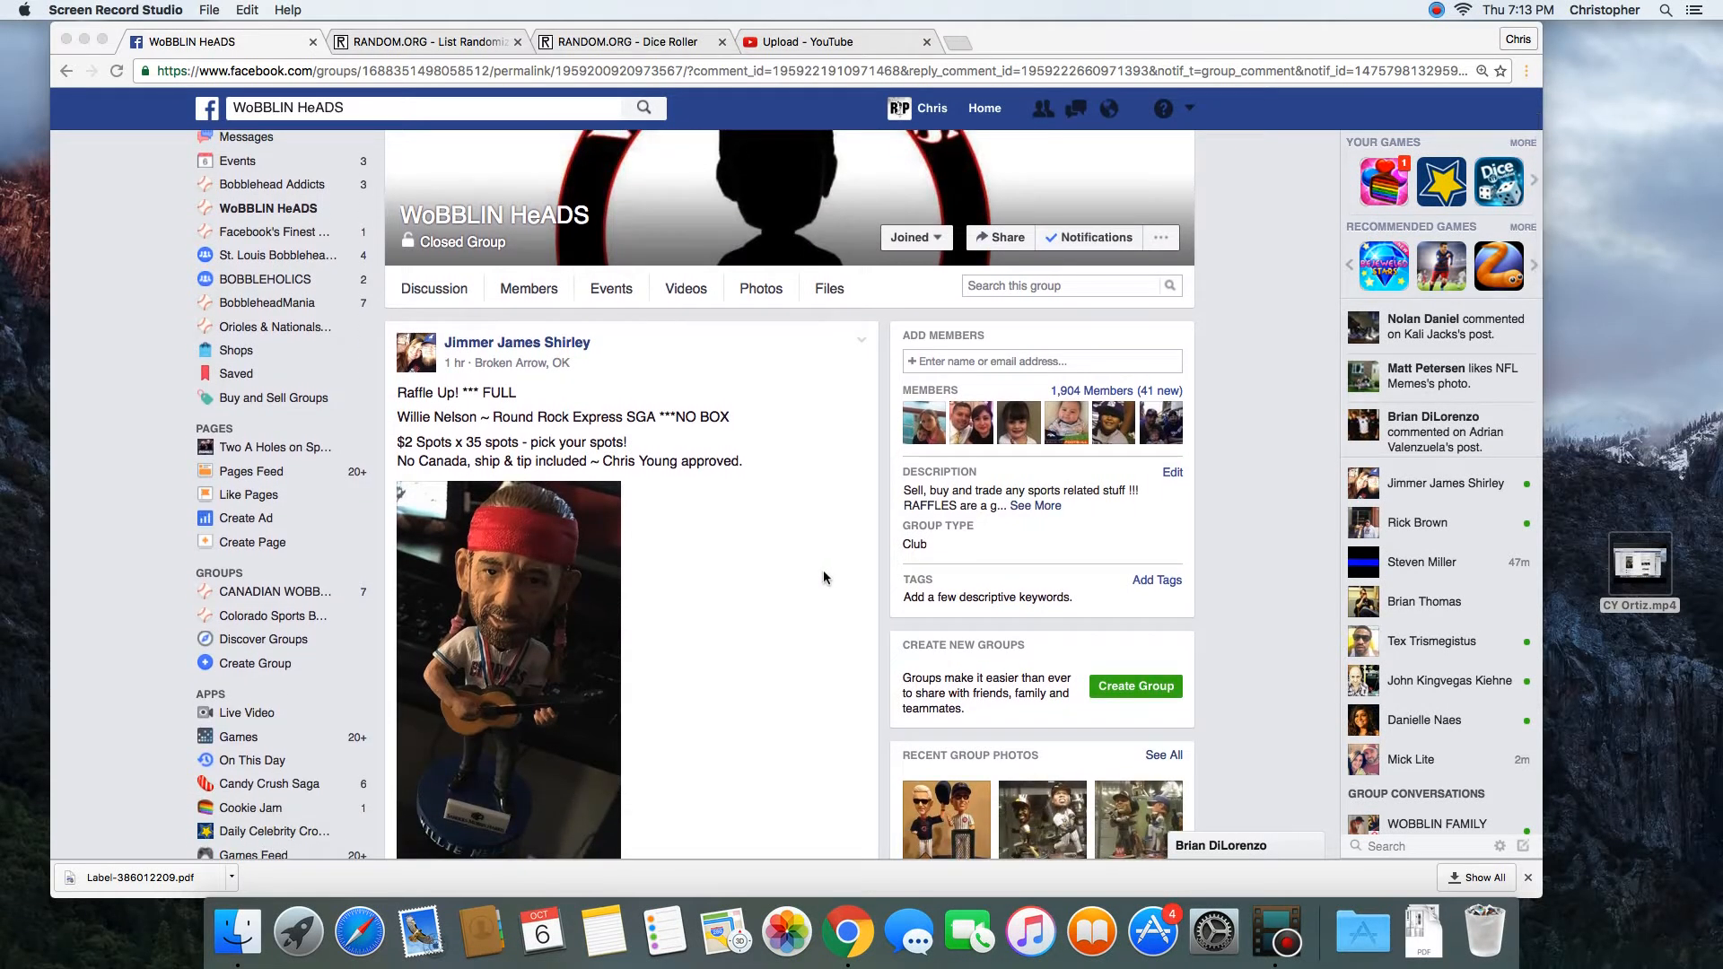
{"action": "scroll", "scroll_direction": "down", "scroll_amount": 3}
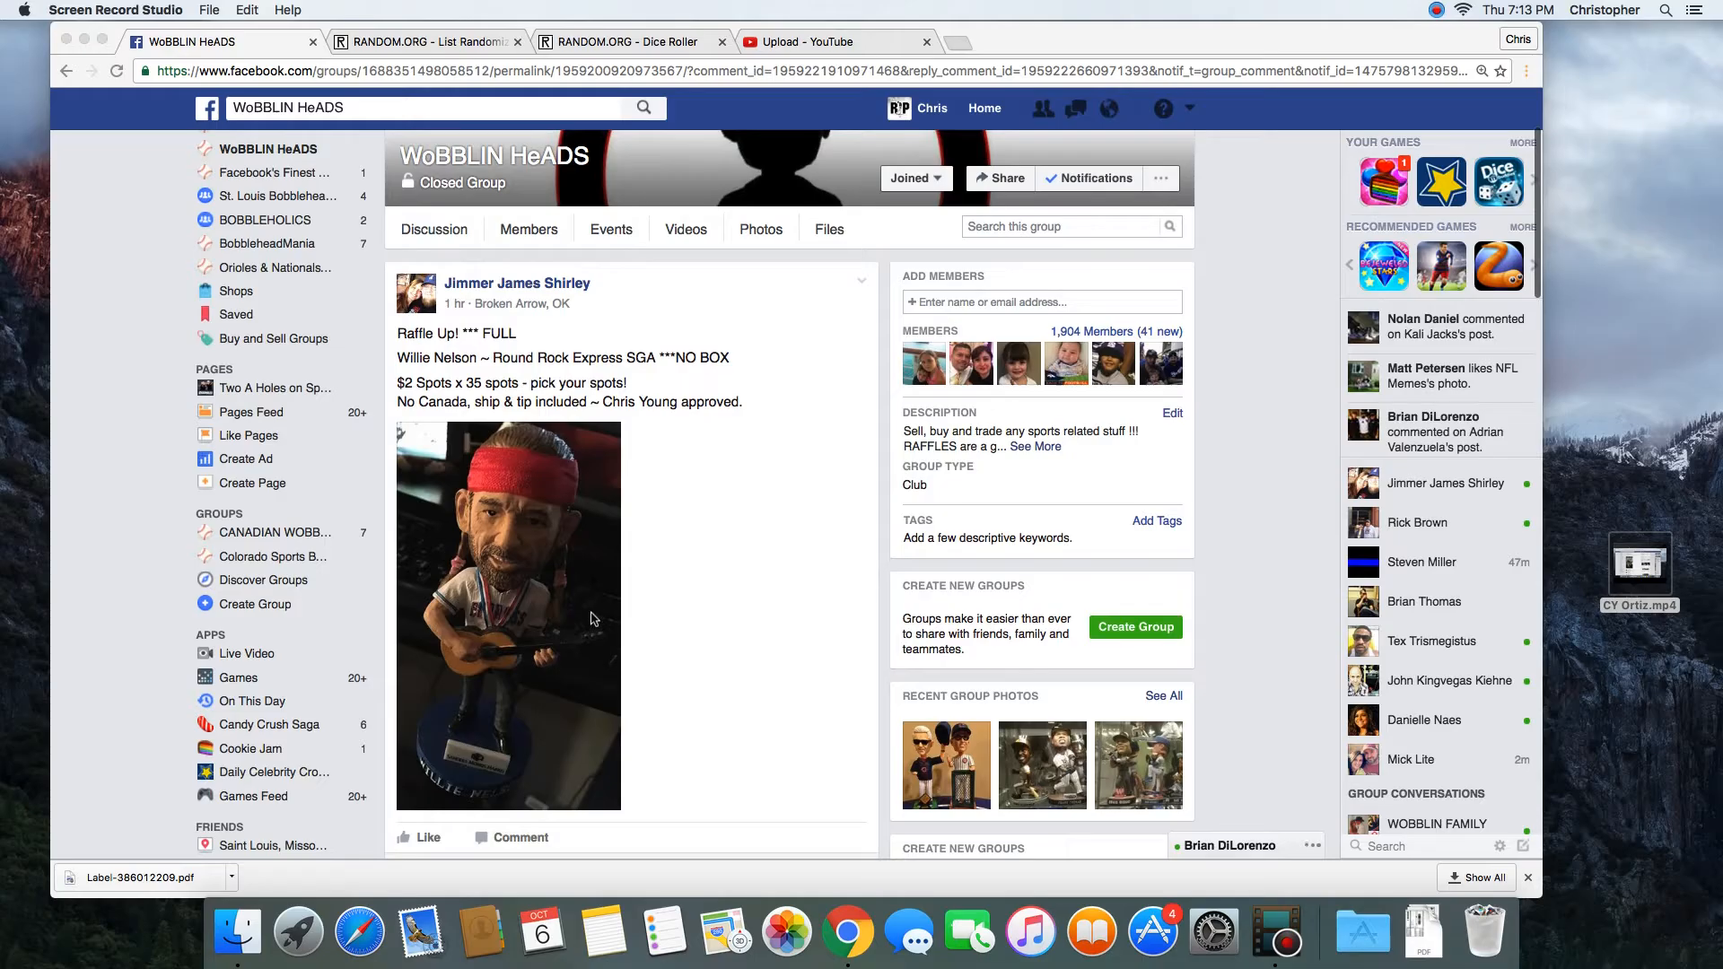
{"action": "scroll", "scroll_direction": "down", "scroll_amount": 3}
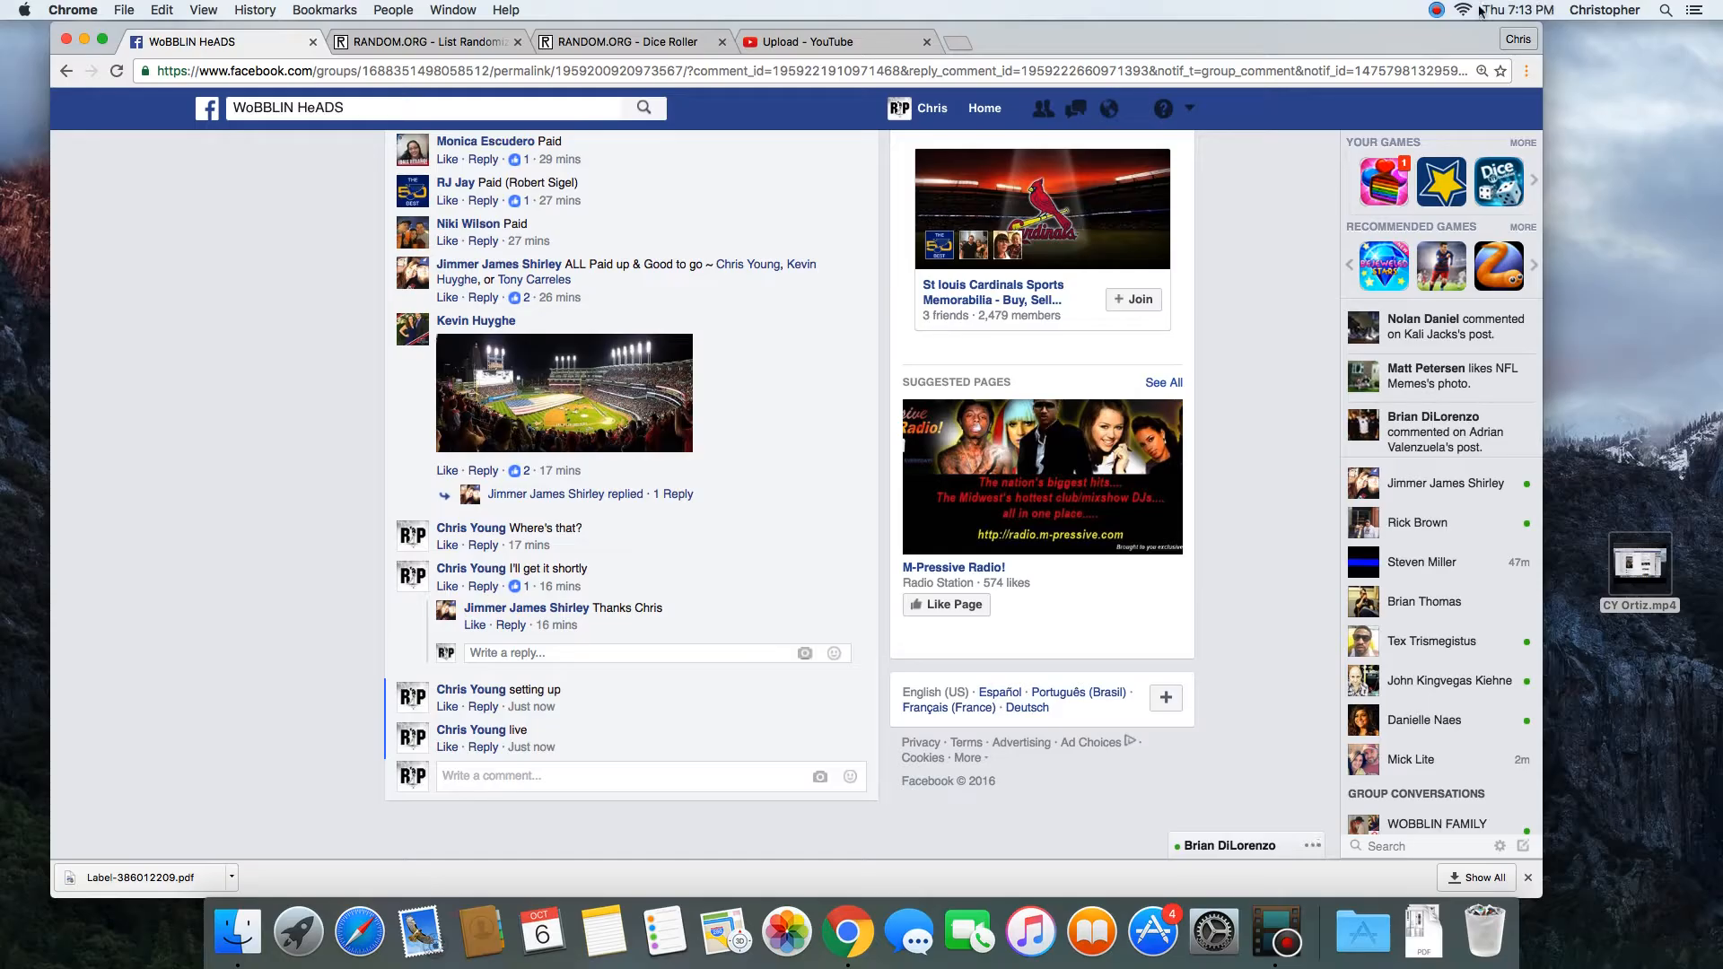
{"action": "scroll", "scroll_direction": "down", "scroll_amount": 3}
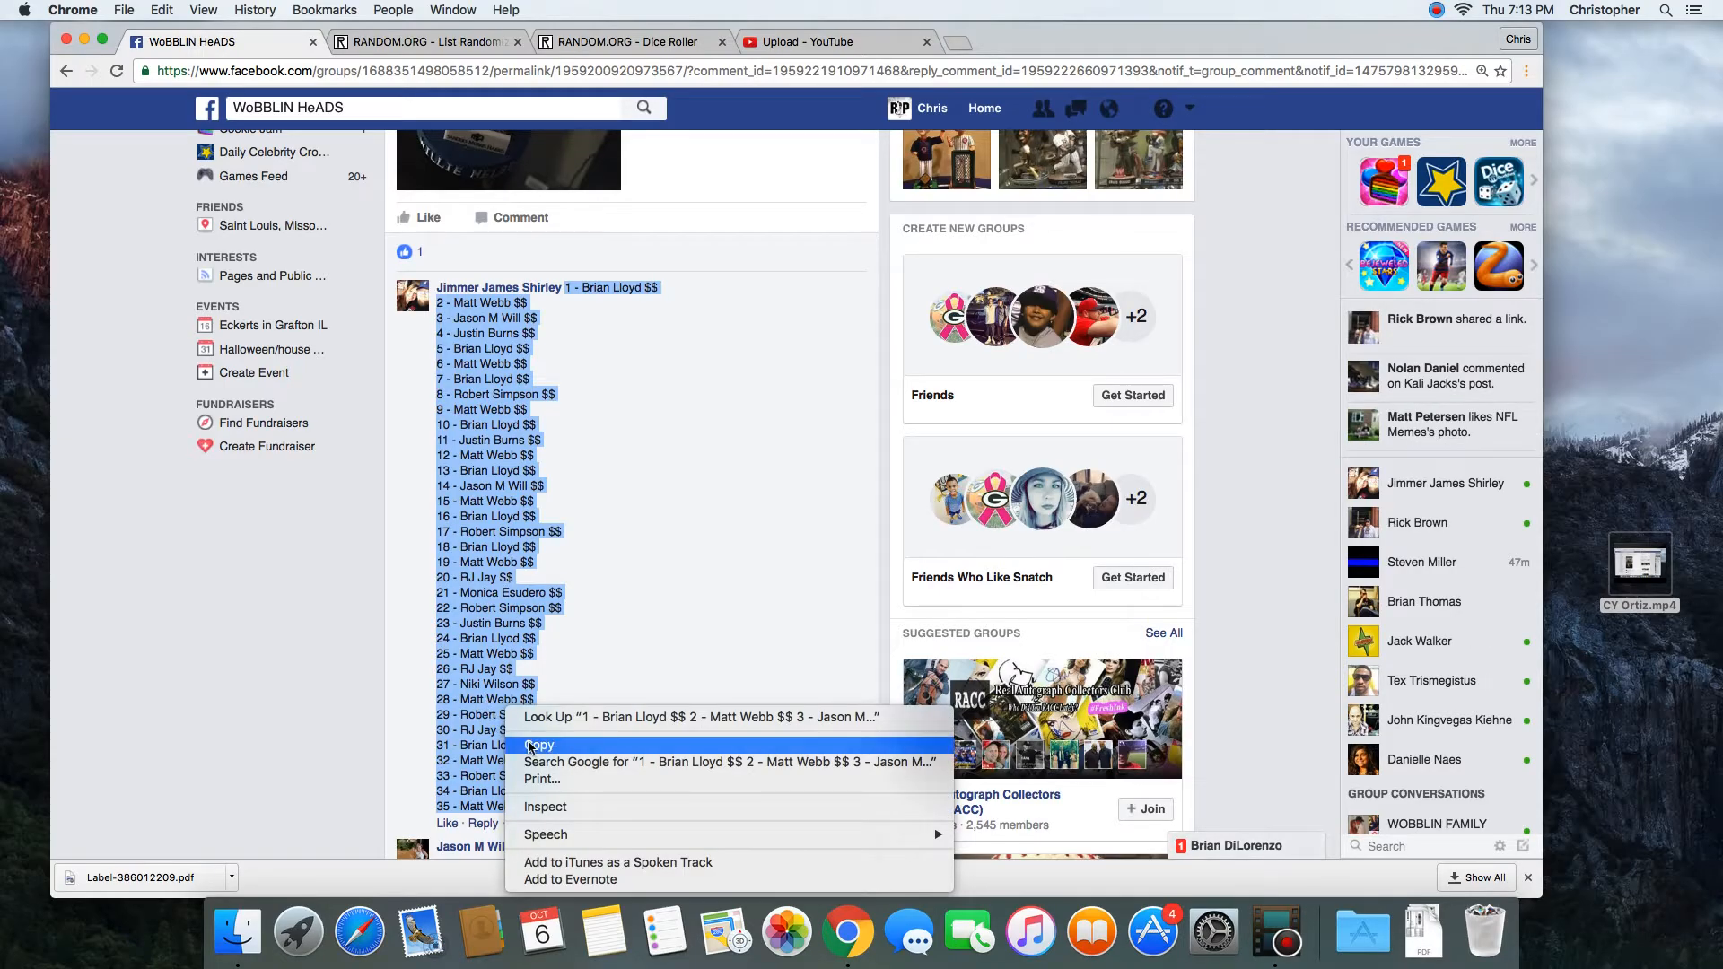
{"action": "left_click", "coordinate": [427, 42]}
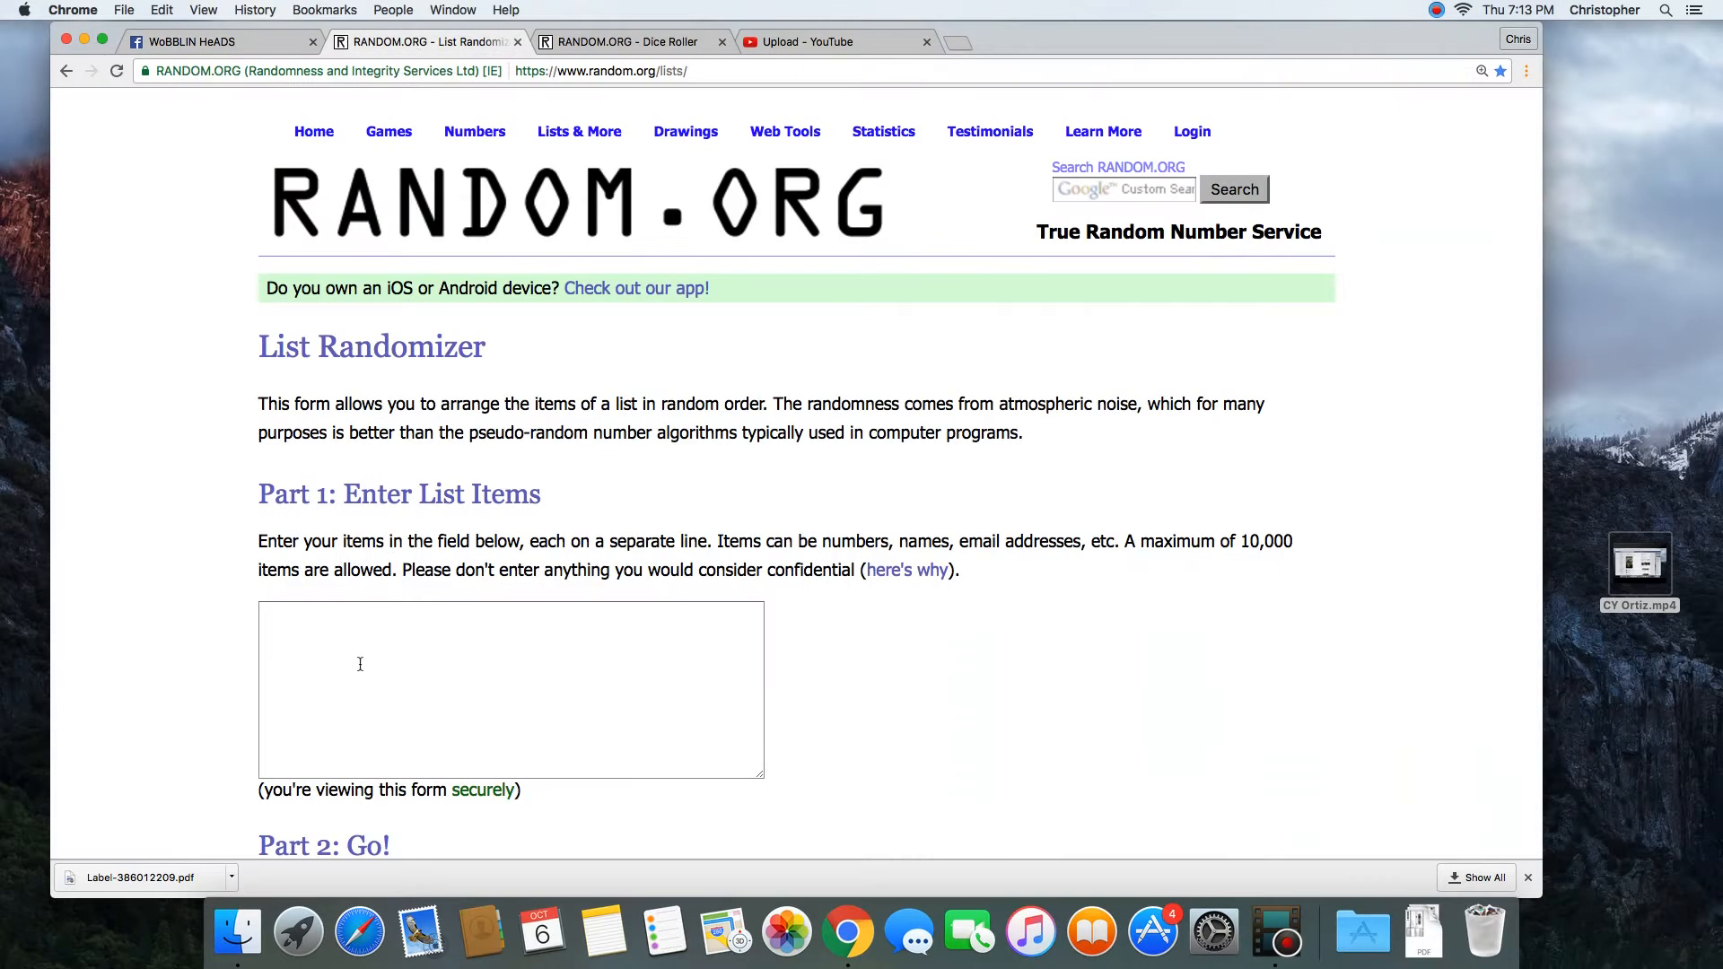
{"action": "type", "text": "26 - RJ Jay $$"}
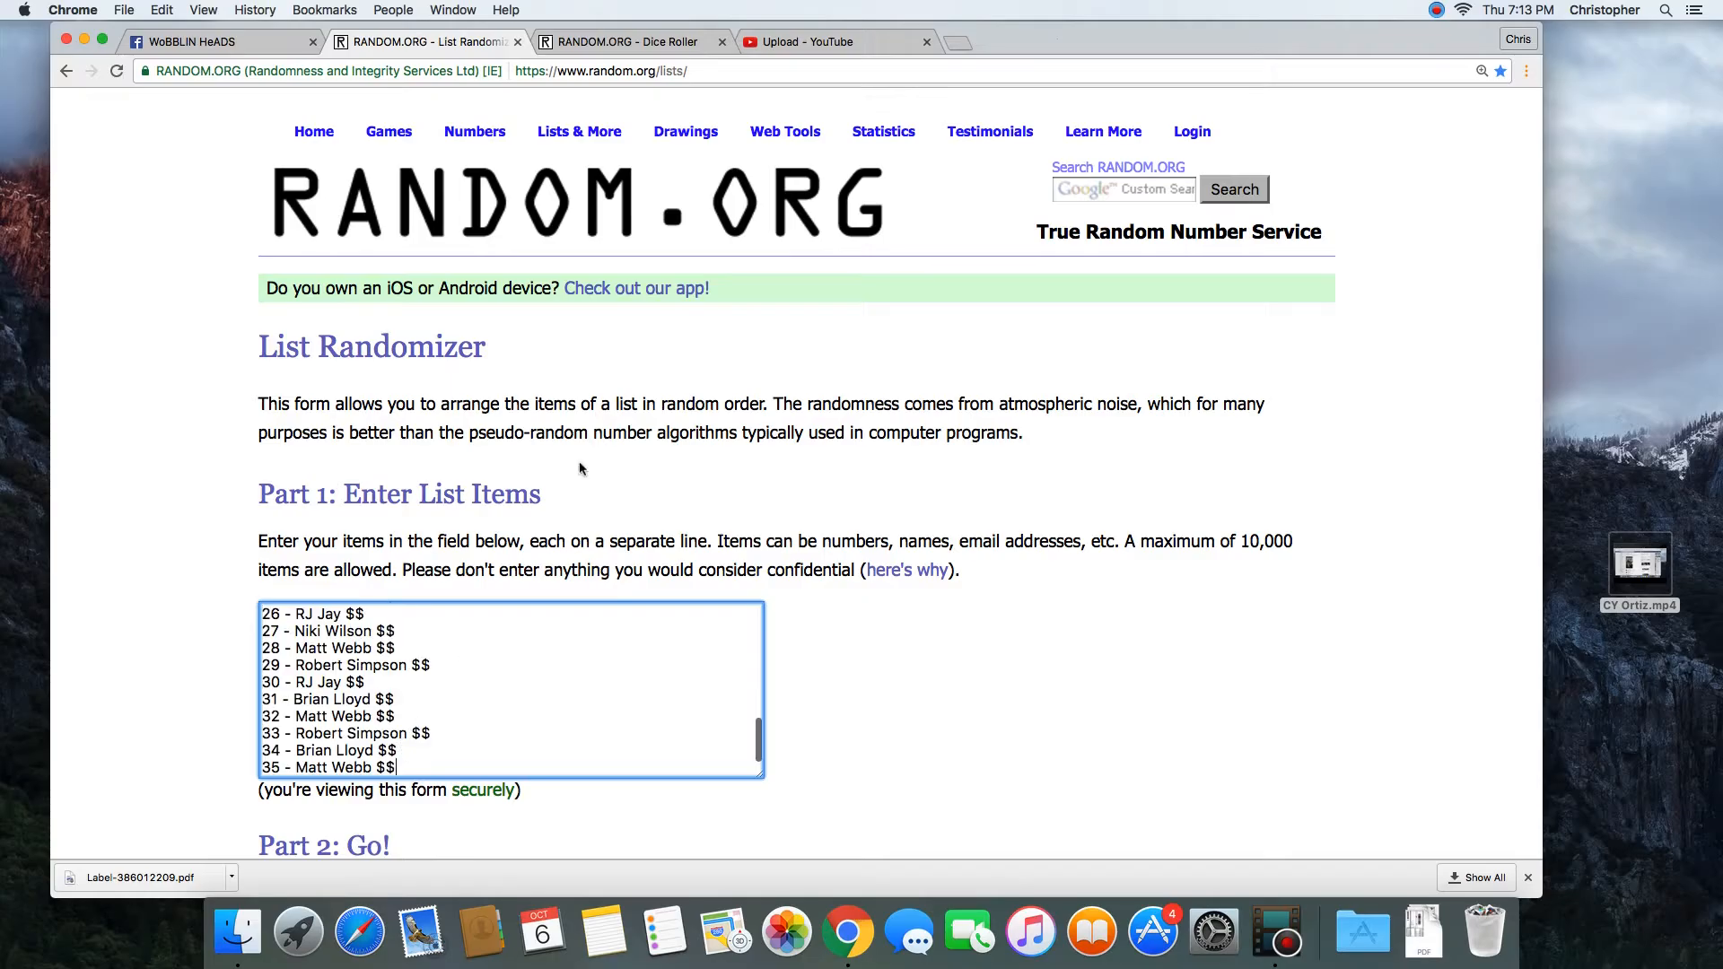
{"action": "left_click", "coordinate": [621, 41]}
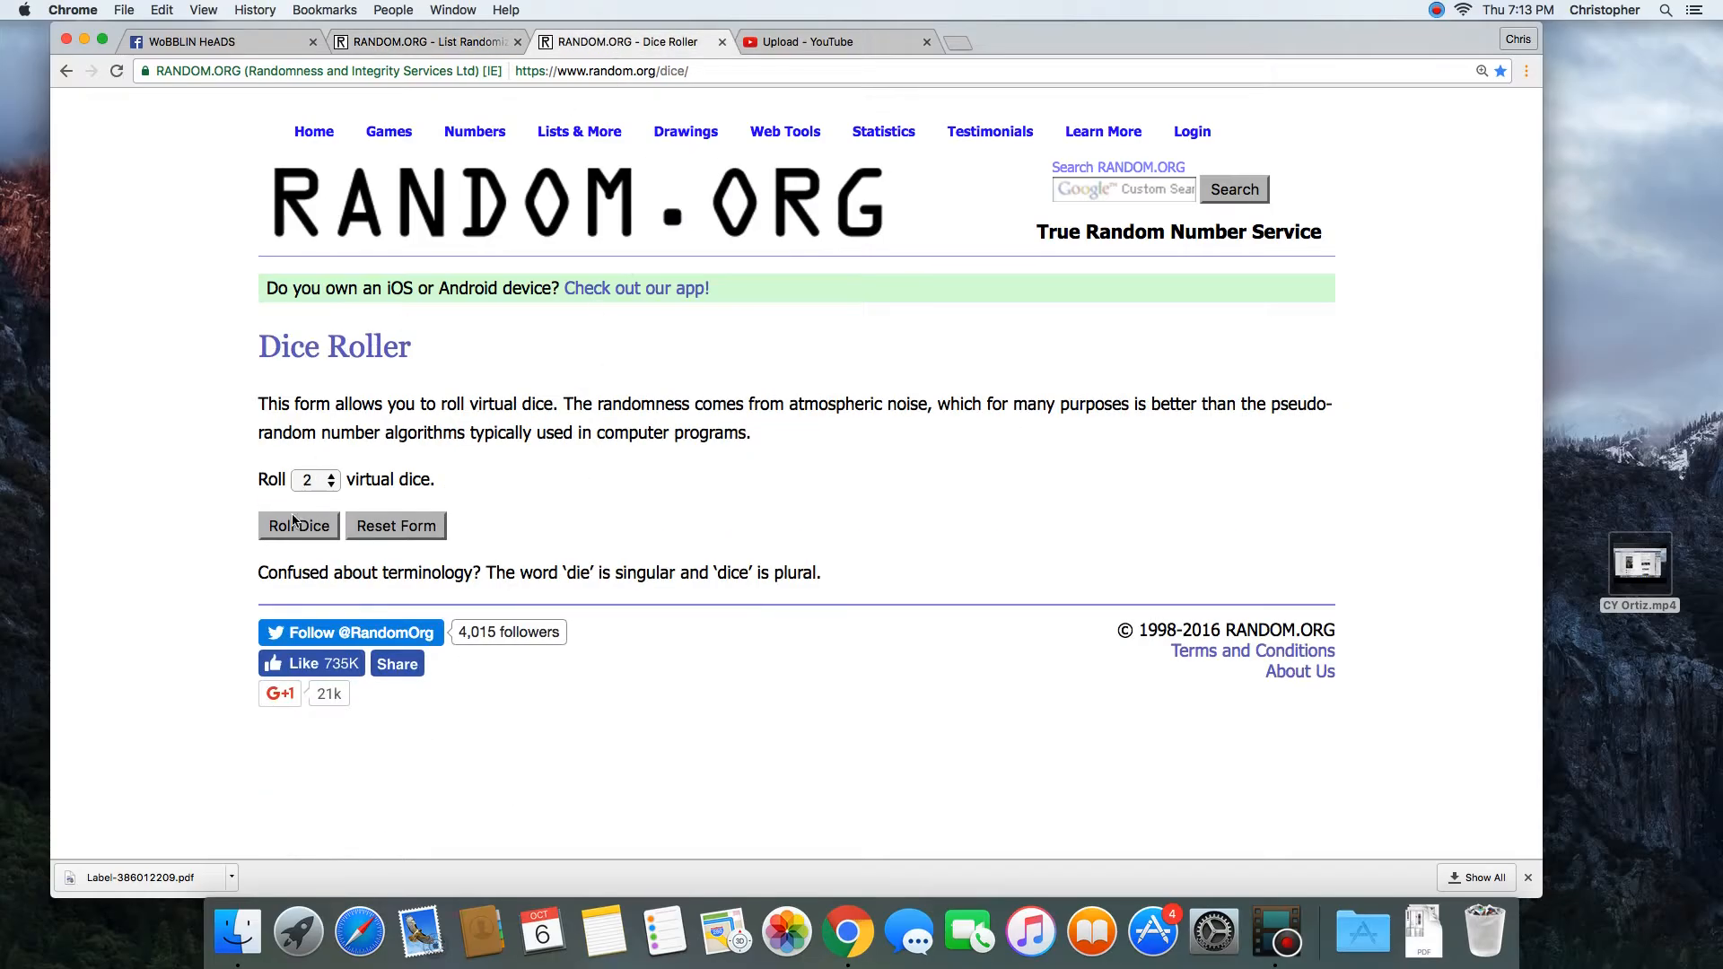
- Roll two dice three times, ending on 6 and 3, then return to List Randomizer
{"action": "left_click", "coordinate": [298, 525]}
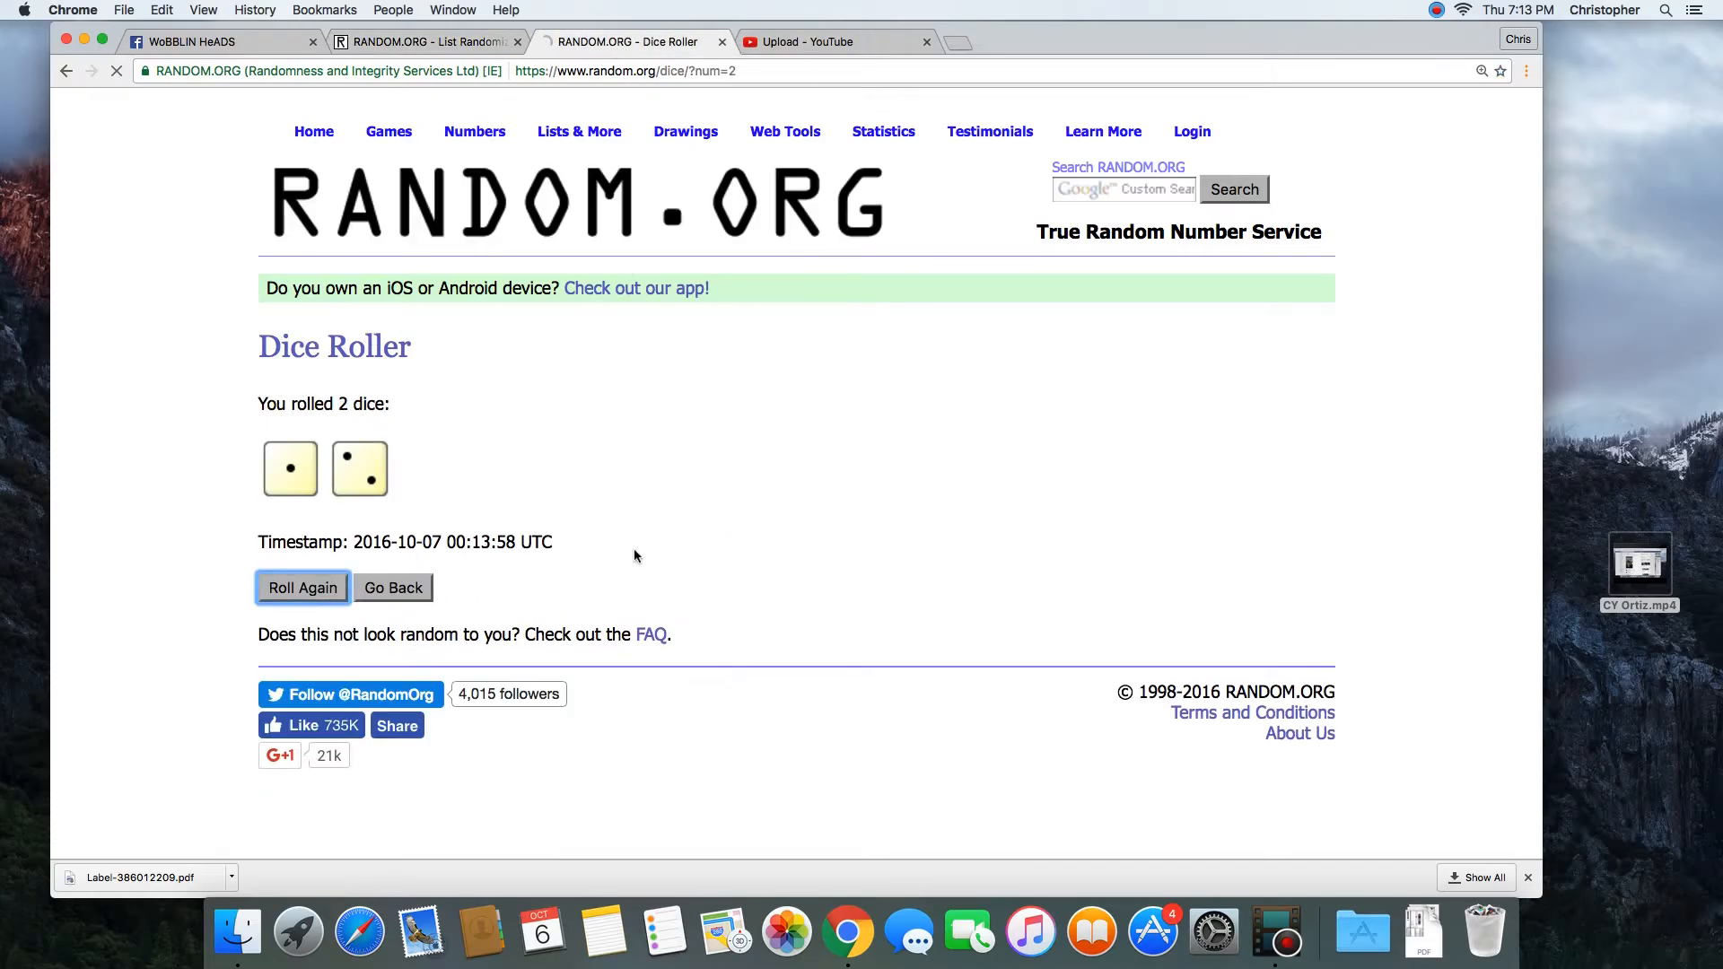
{"action": "left_click", "coordinate": [302, 587]}
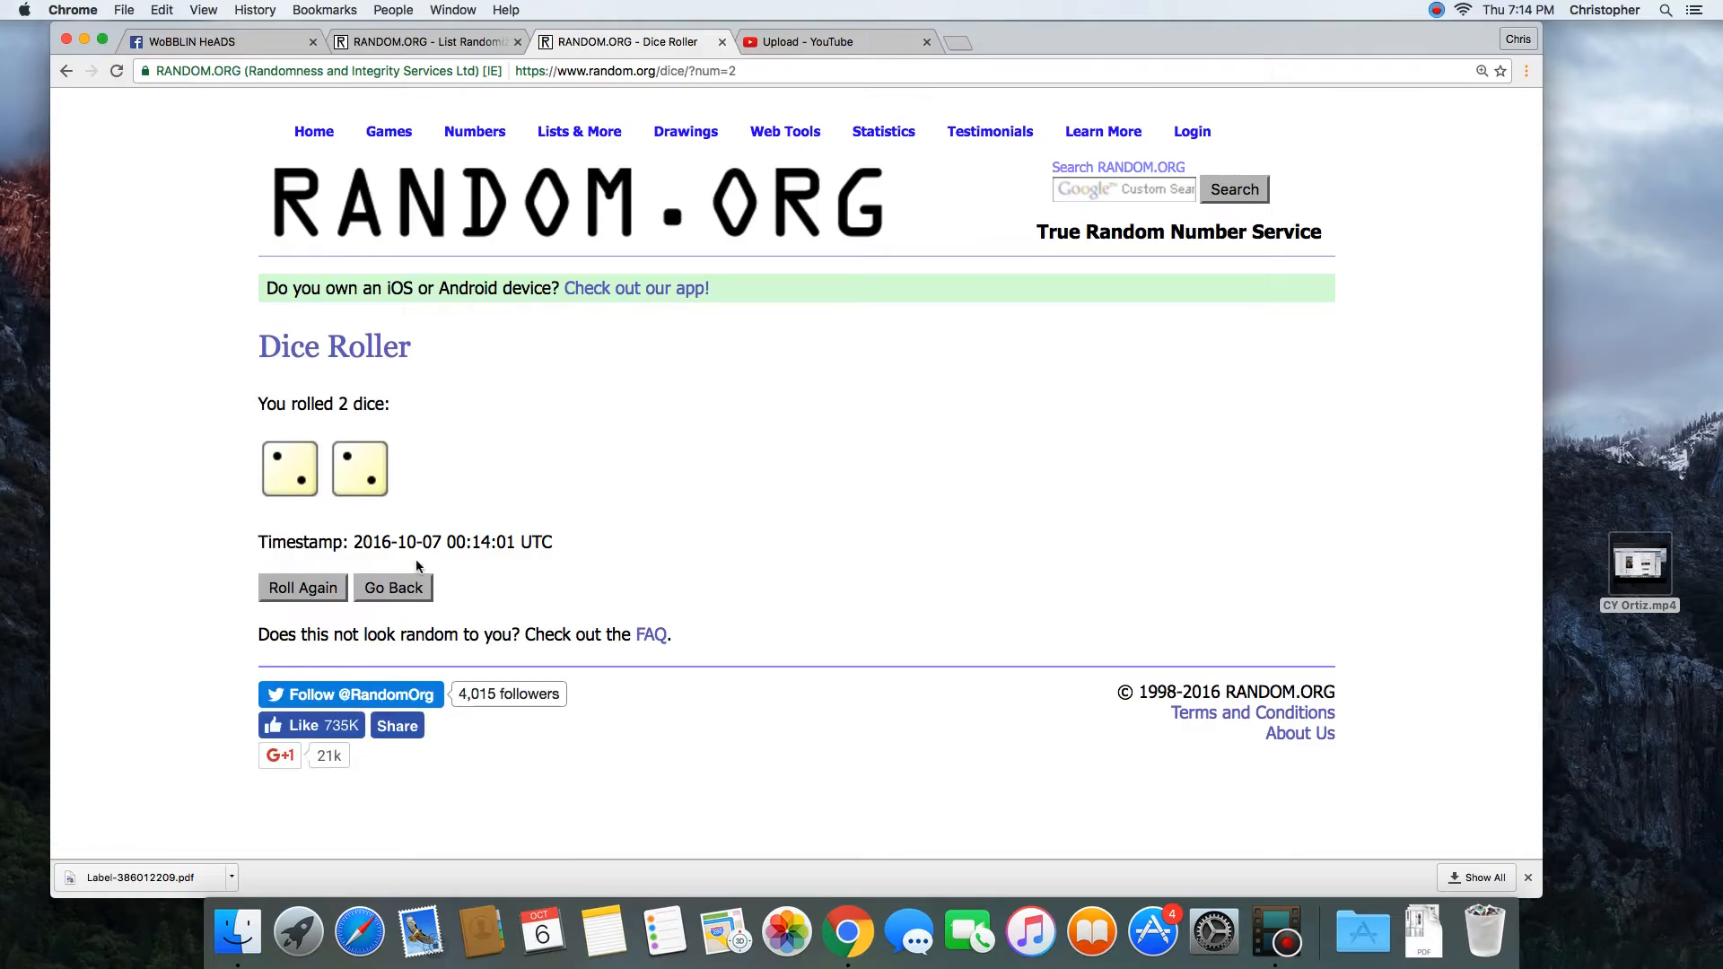
{"action": "left_click", "coordinate": [303, 587]}
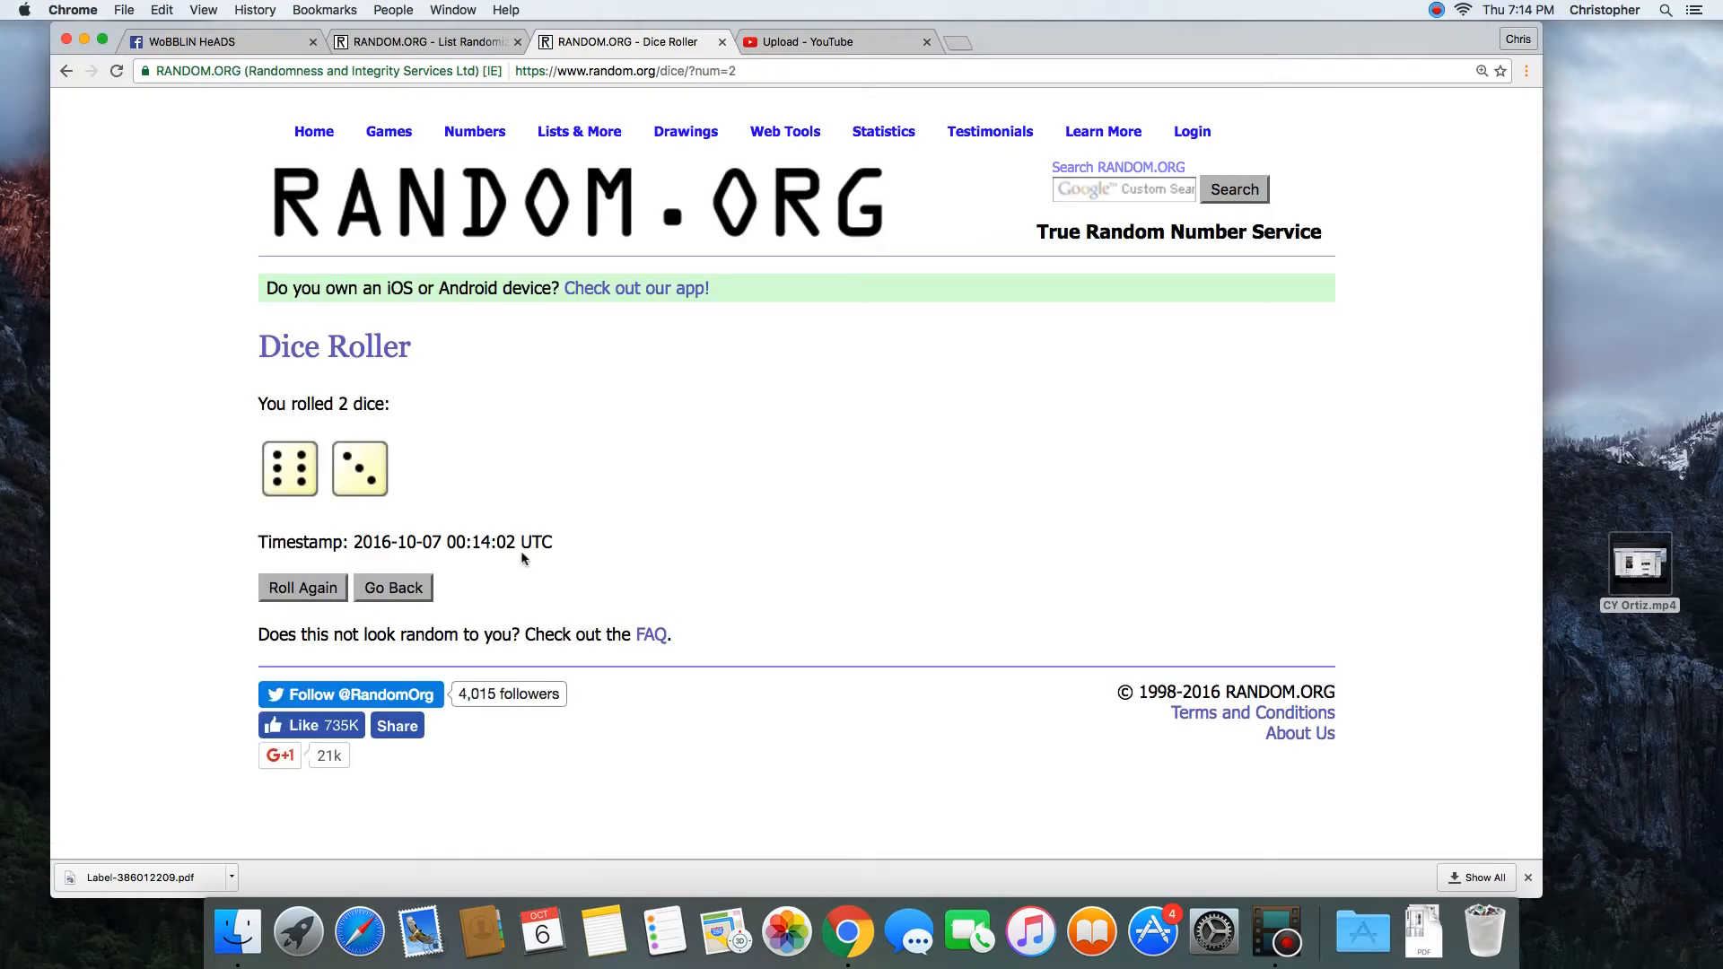
{"action": "left_click", "coordinate": [427, 43]}
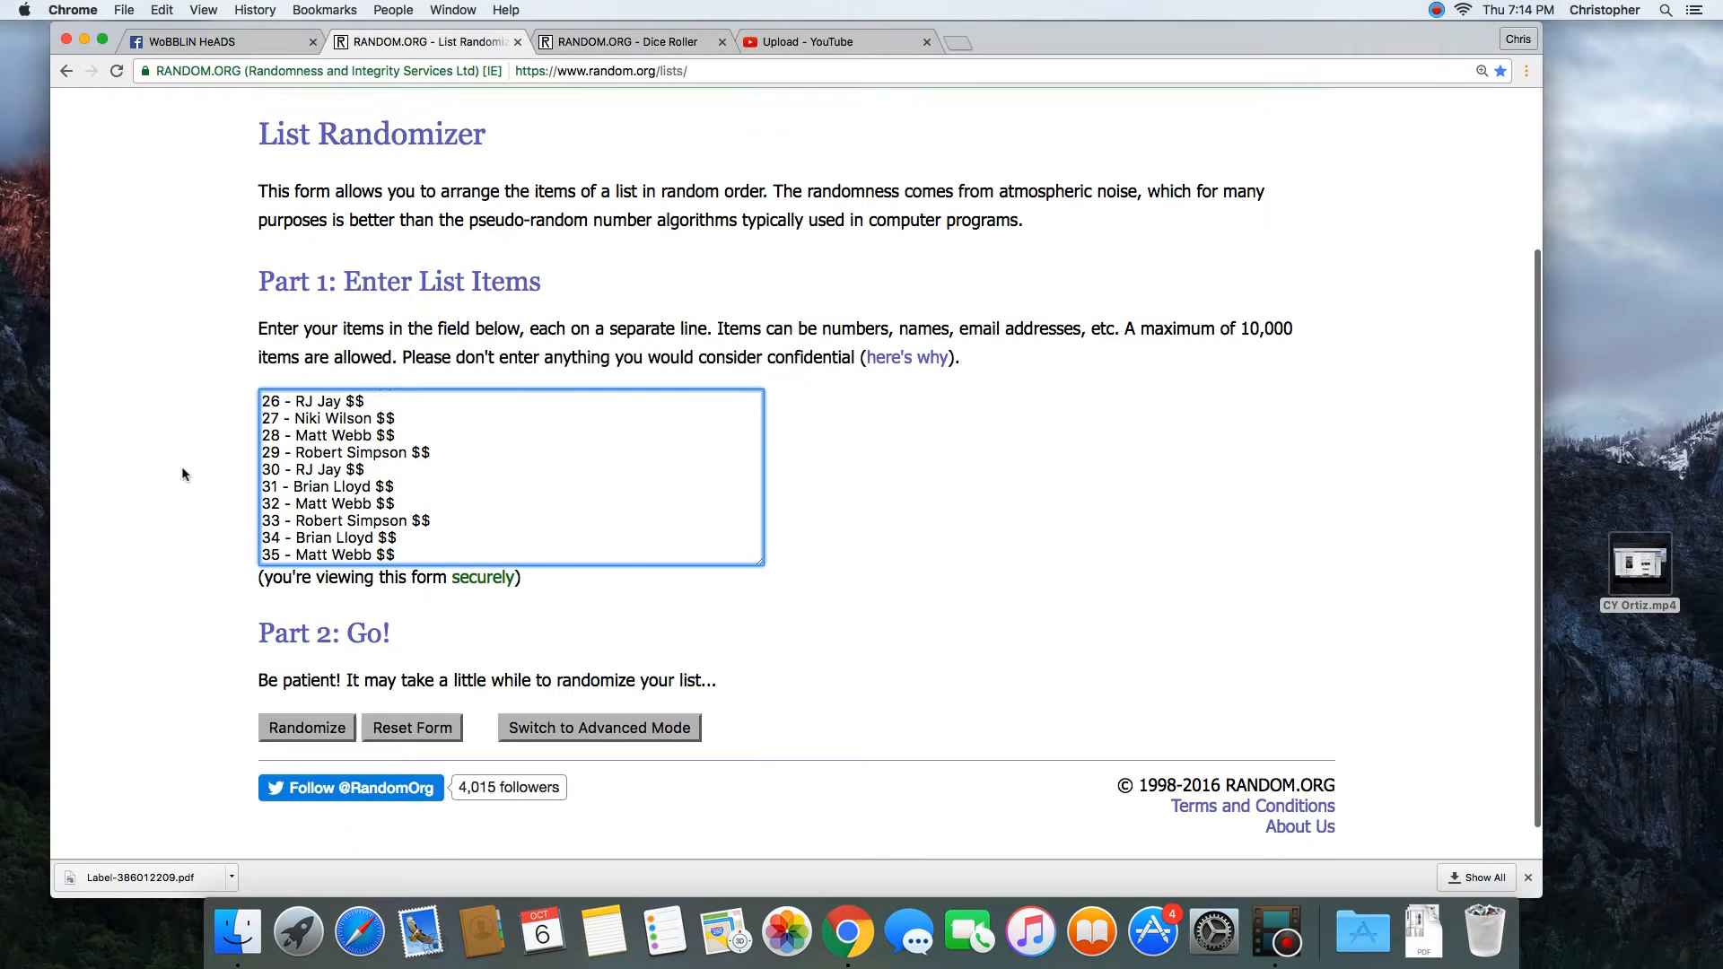
{"action": "left_click", "coordinate": [307, 728]}
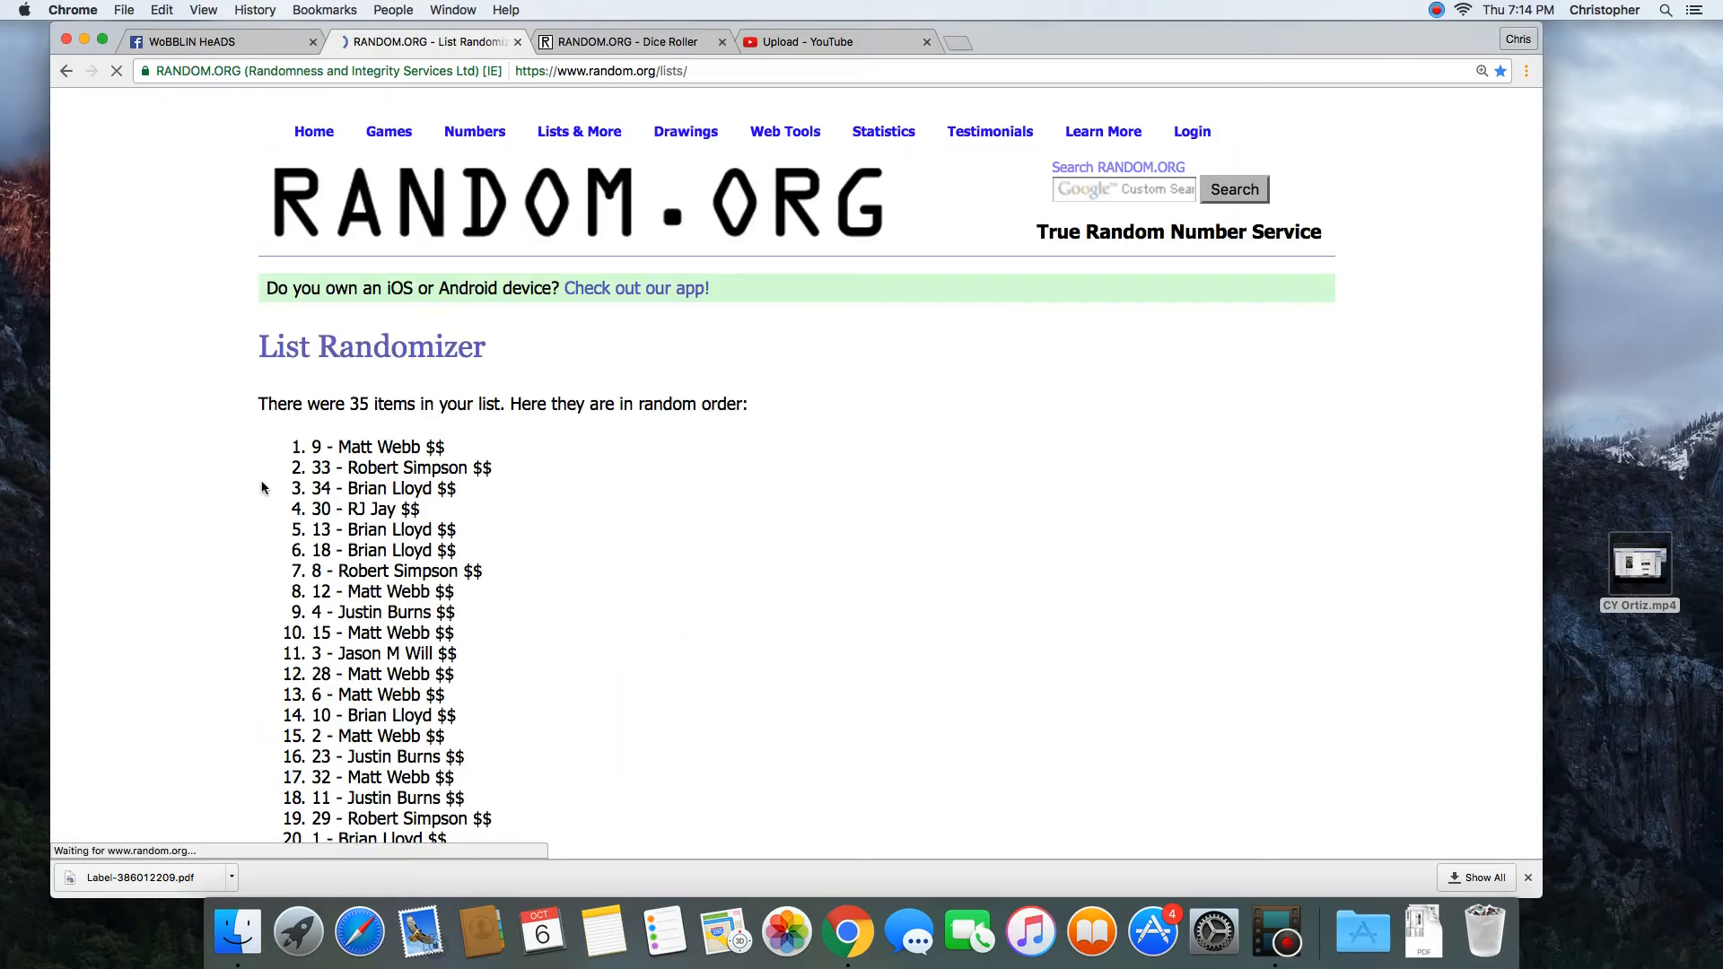
{"action": "scroll", "scroll_direction": "down", "scroll_amount": 3}
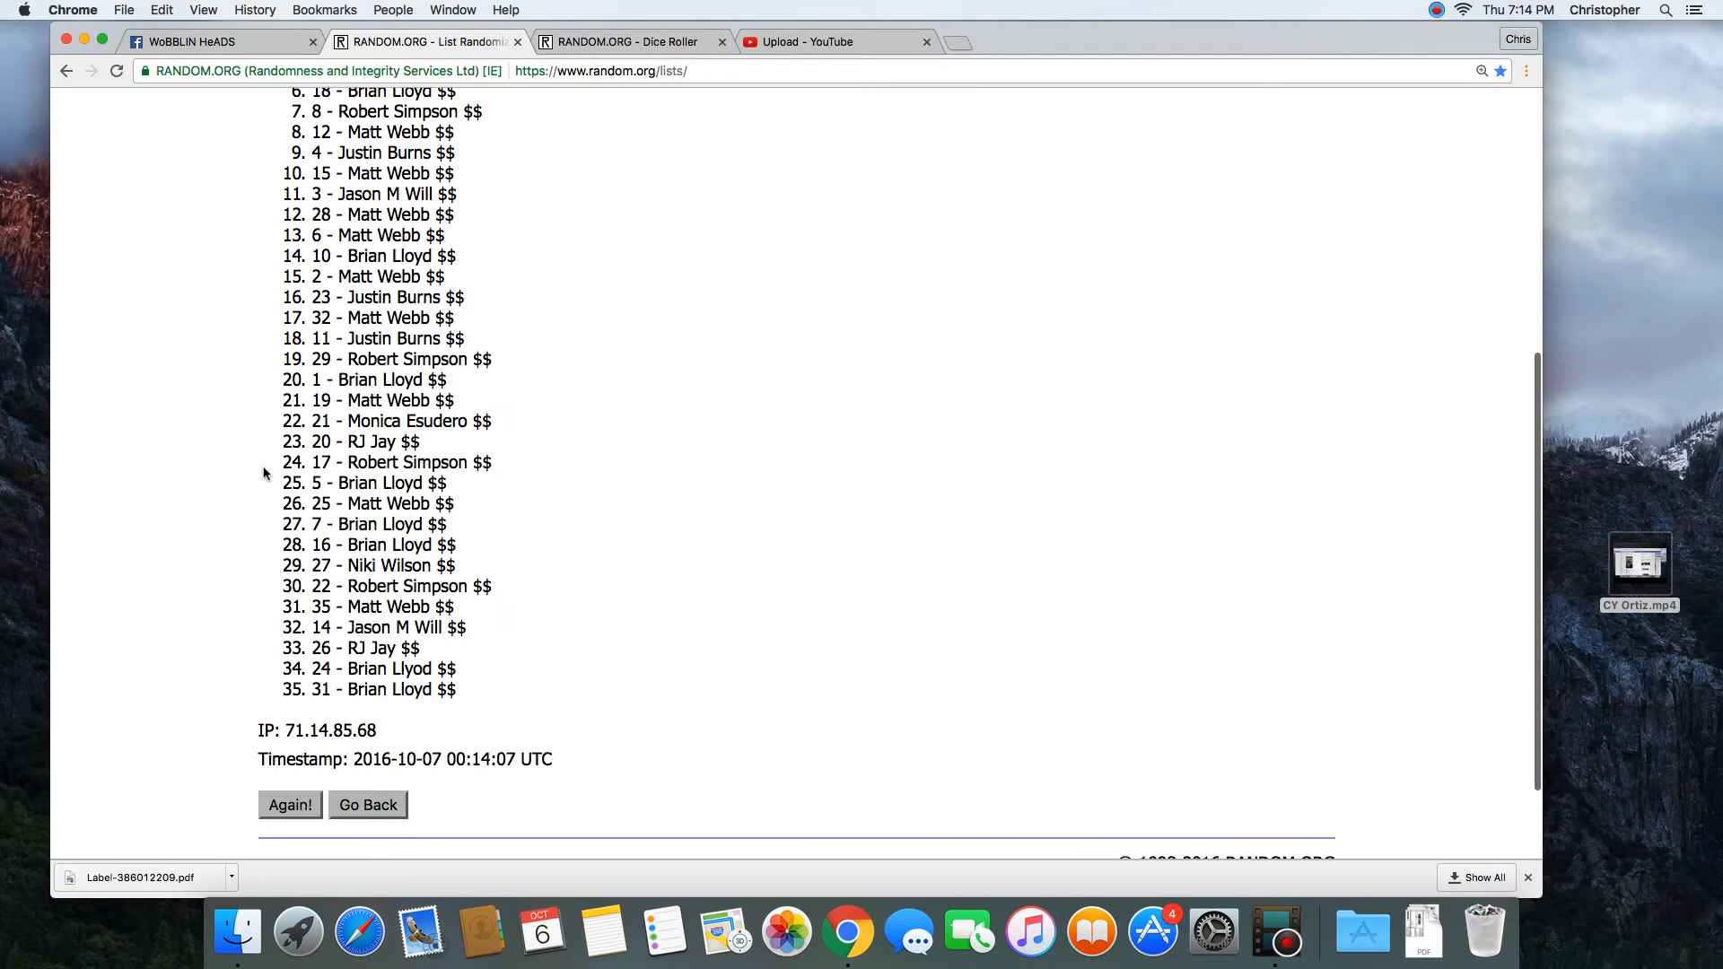
{"action": "left_click", "coordinate": [289, 804]}
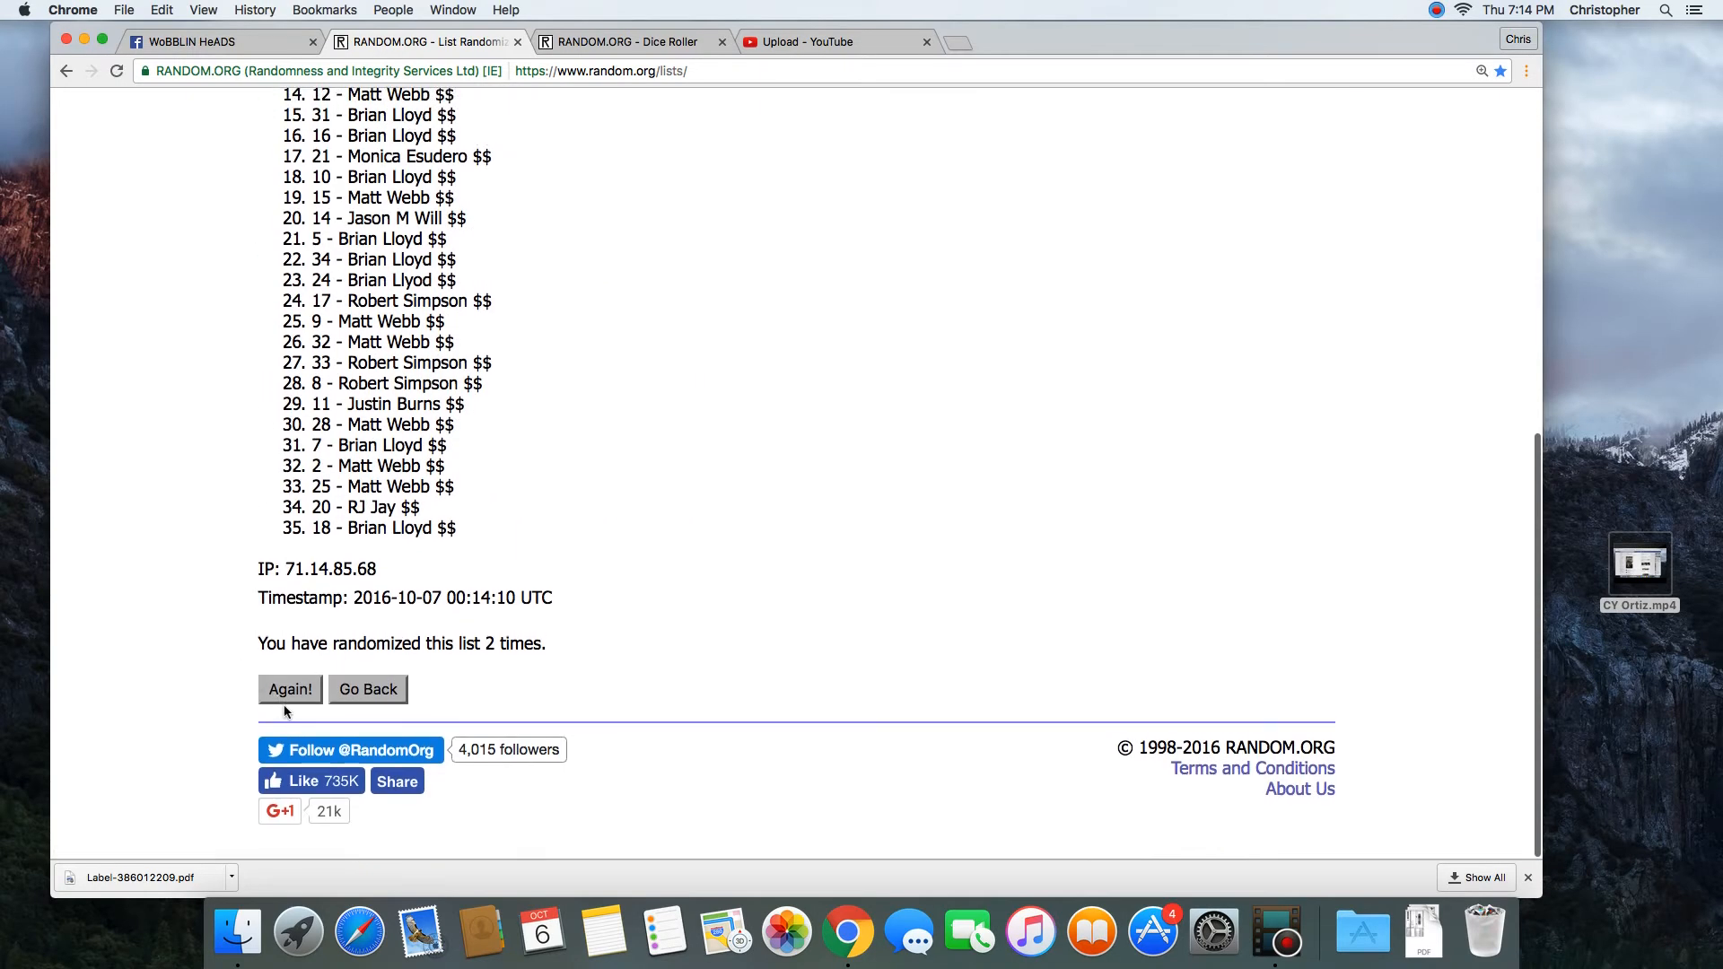
{"action": "left_click", "coordinate": [289, 689]}
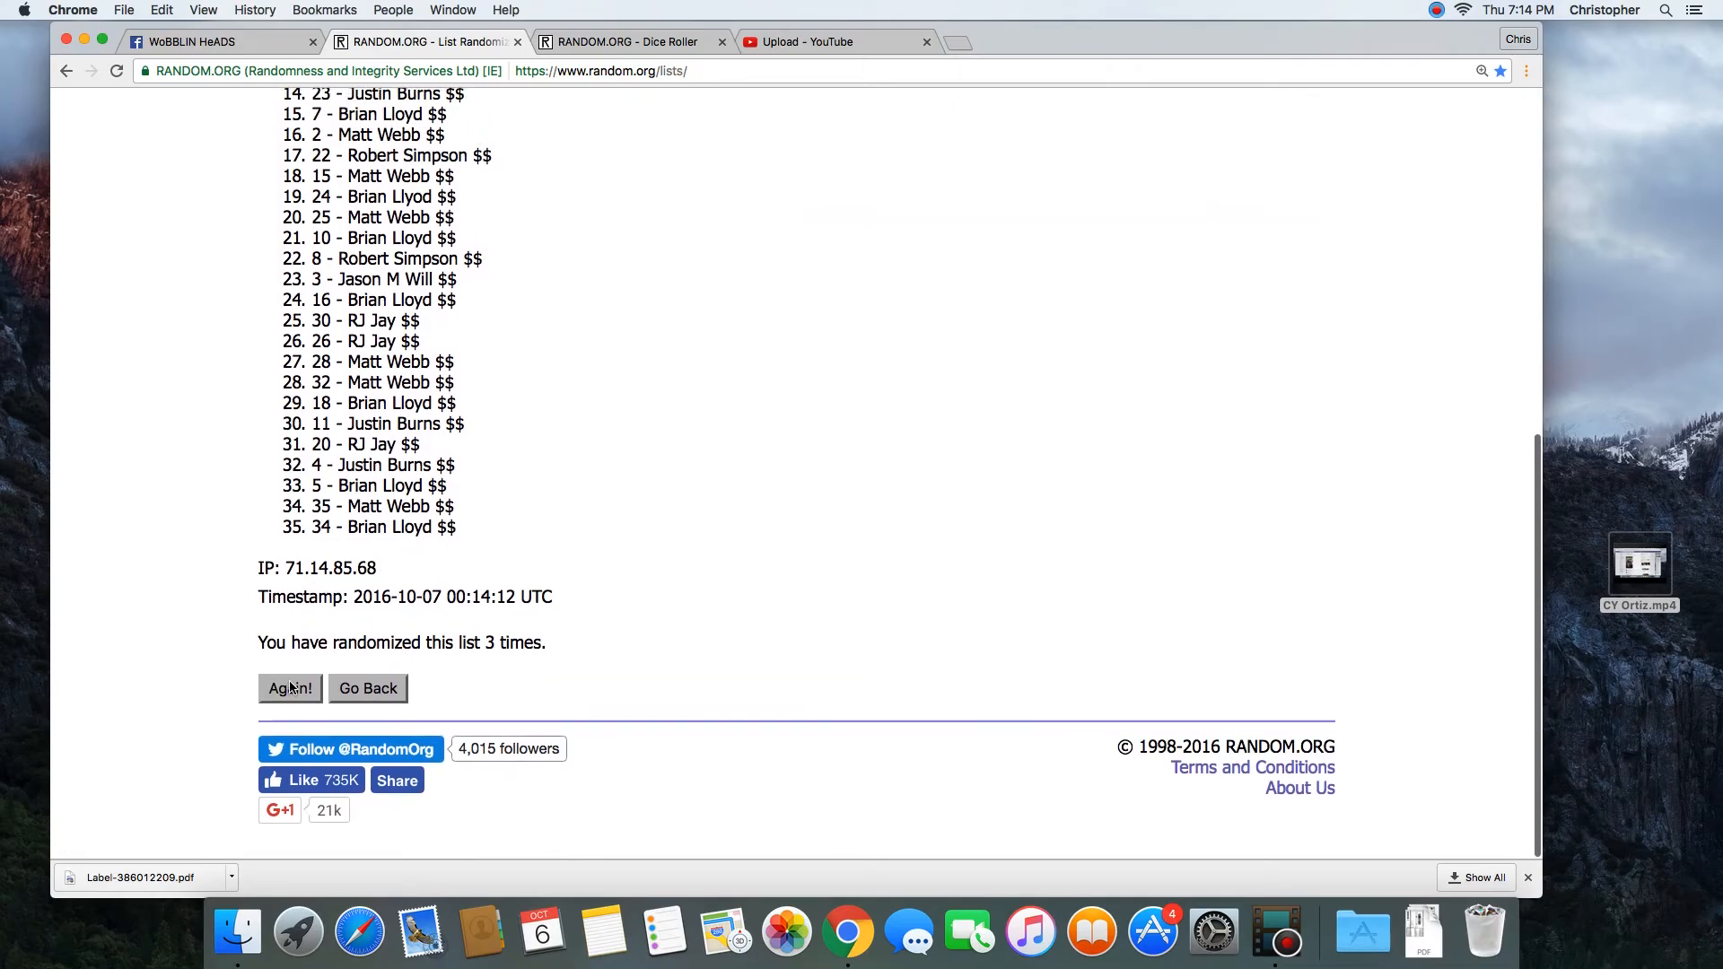
{"action": "left_click", "coordinate": [290, 688]}
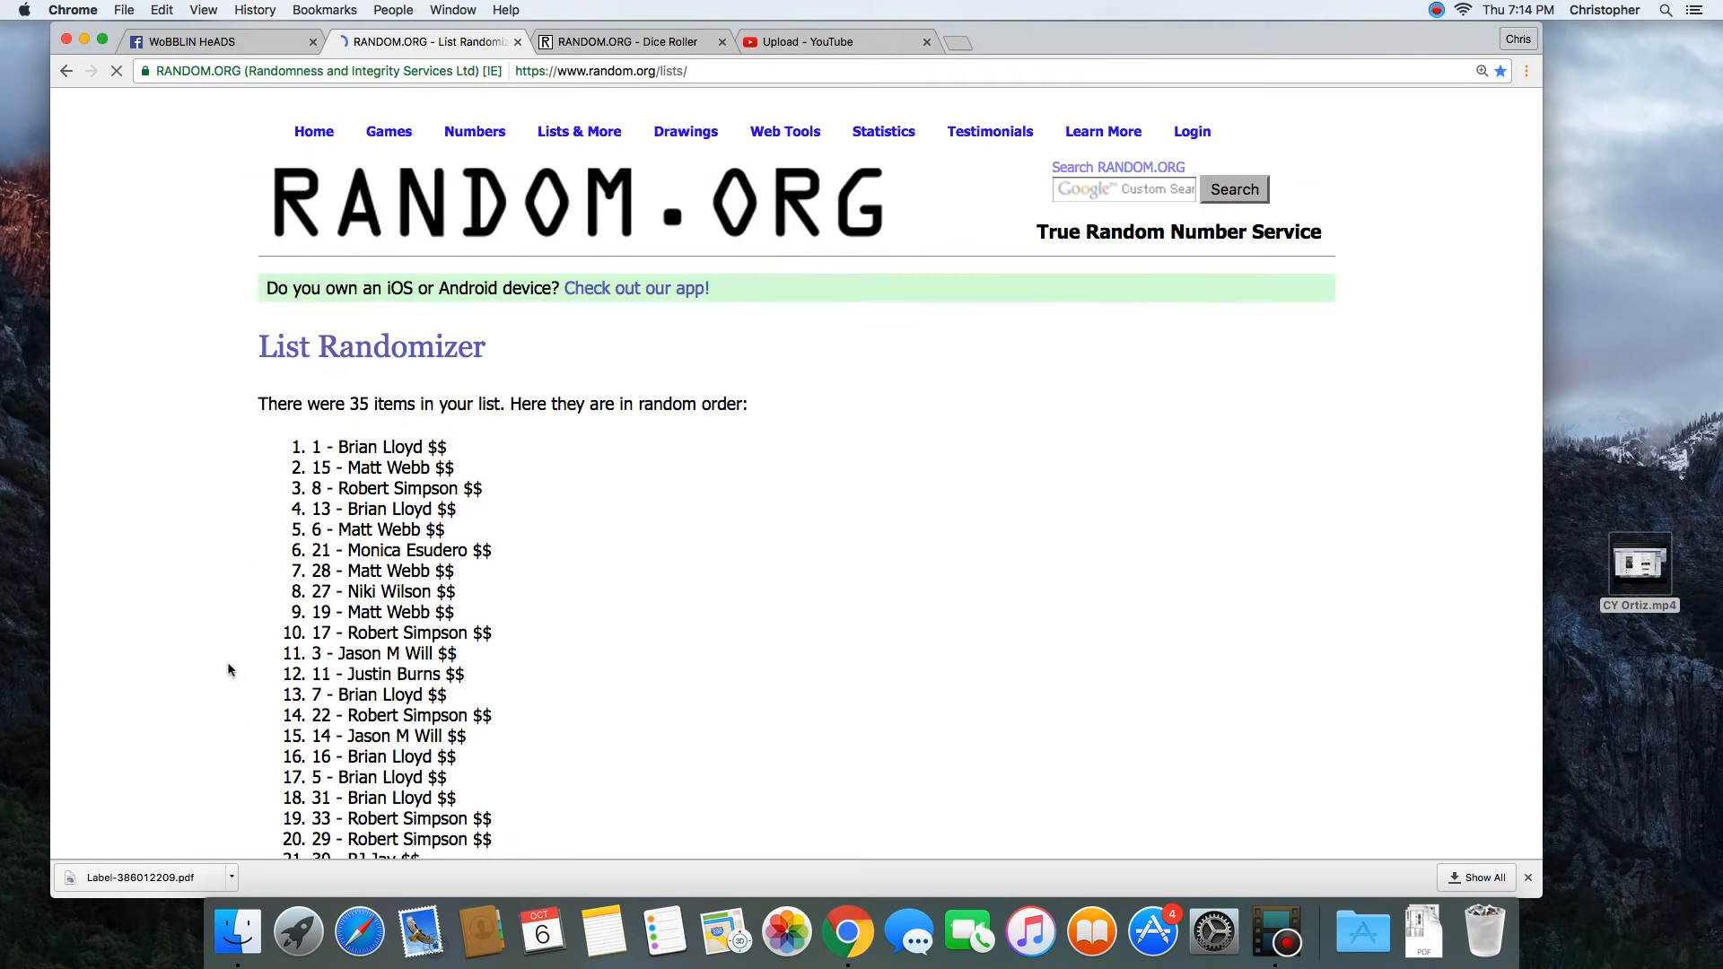
{"action": "scroll", "scroll_direction": "down", "scroll_amount": 3}
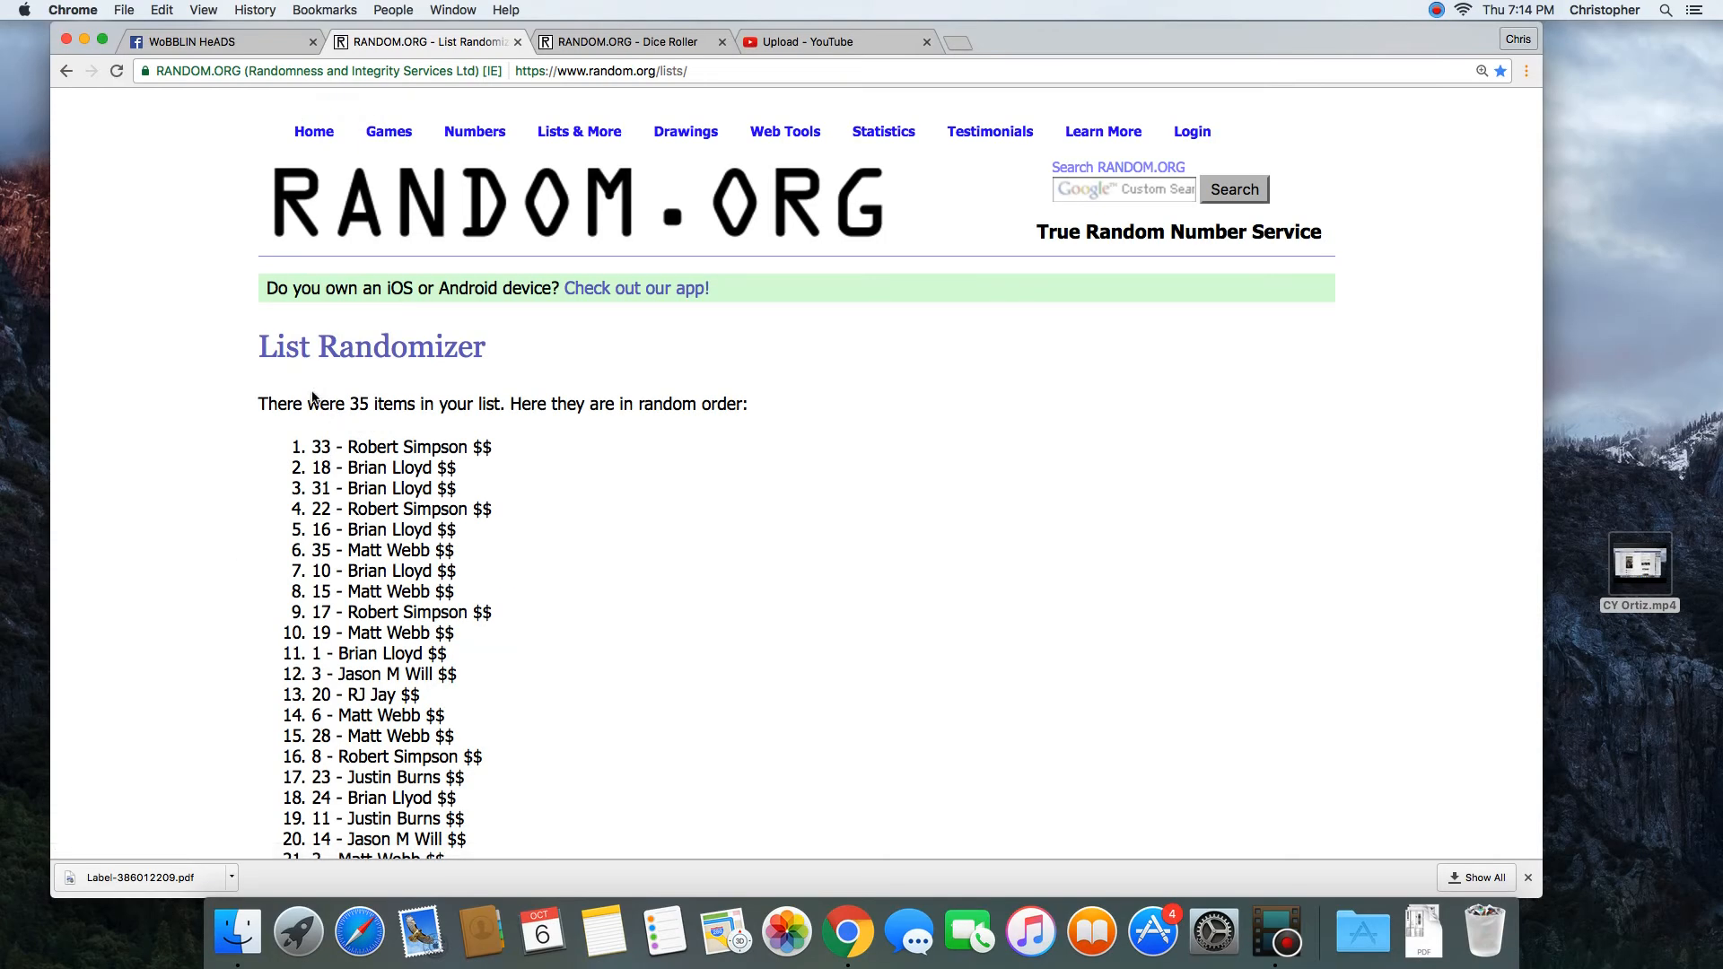
{"action": "double_click", "coordinate": [374, 403]}
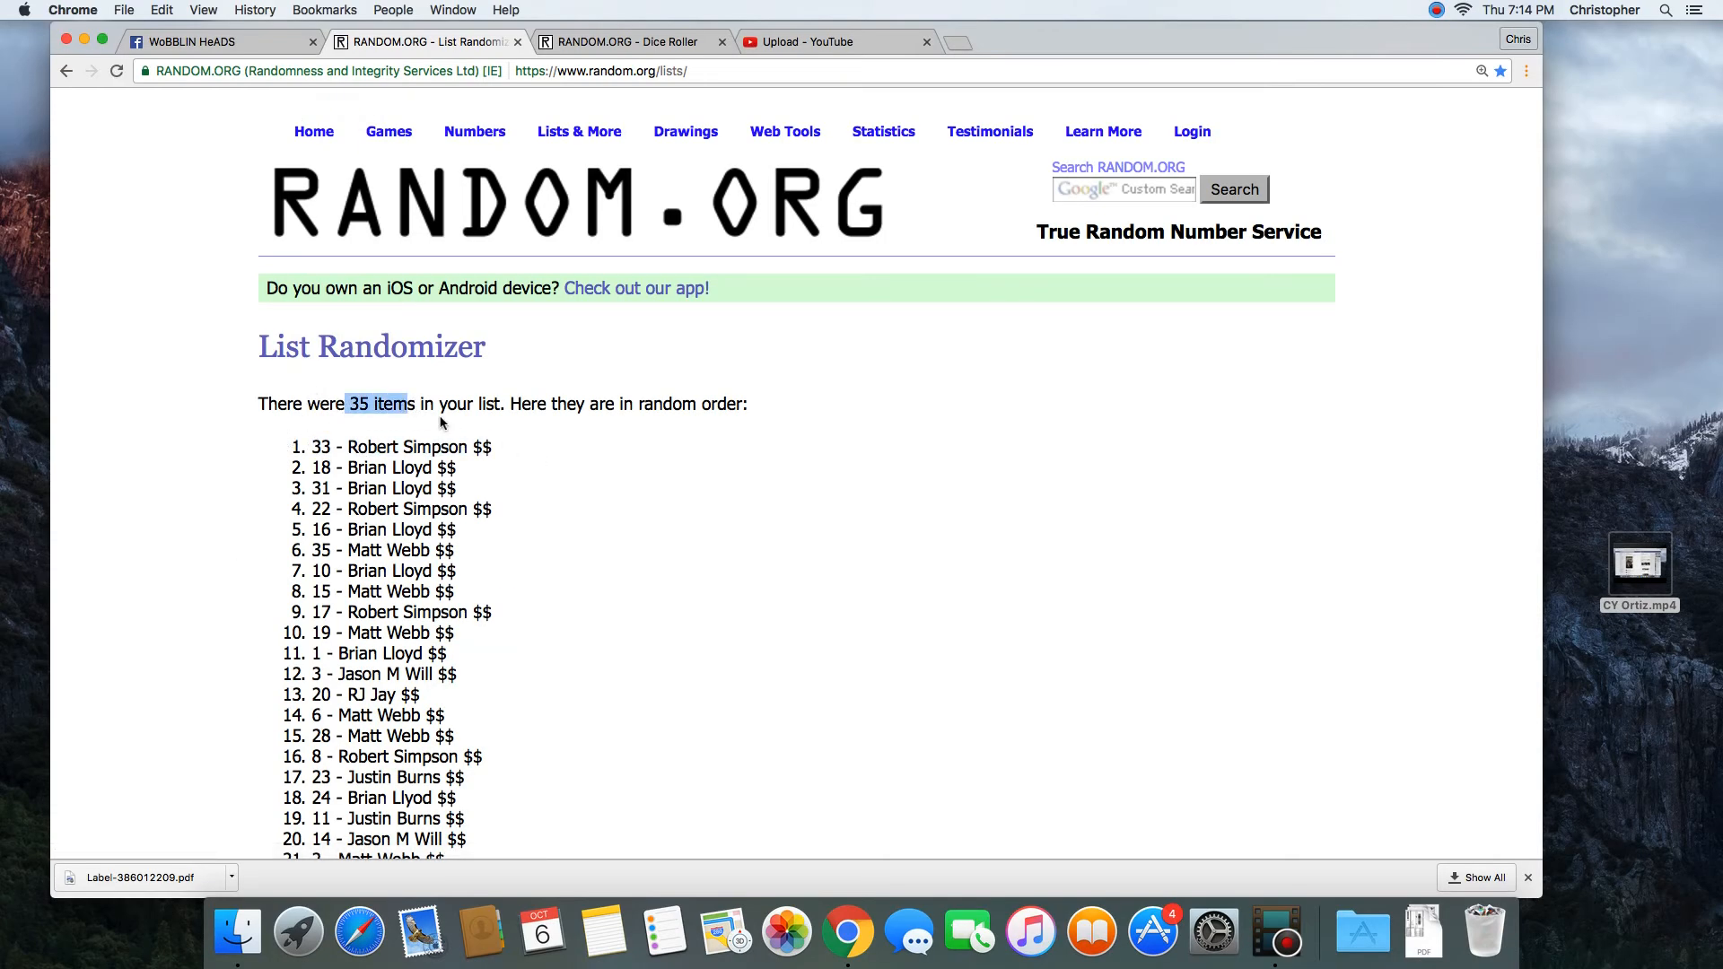
{"action": "scroll", "scroll_direction": "down", "scroll_amount": 3}
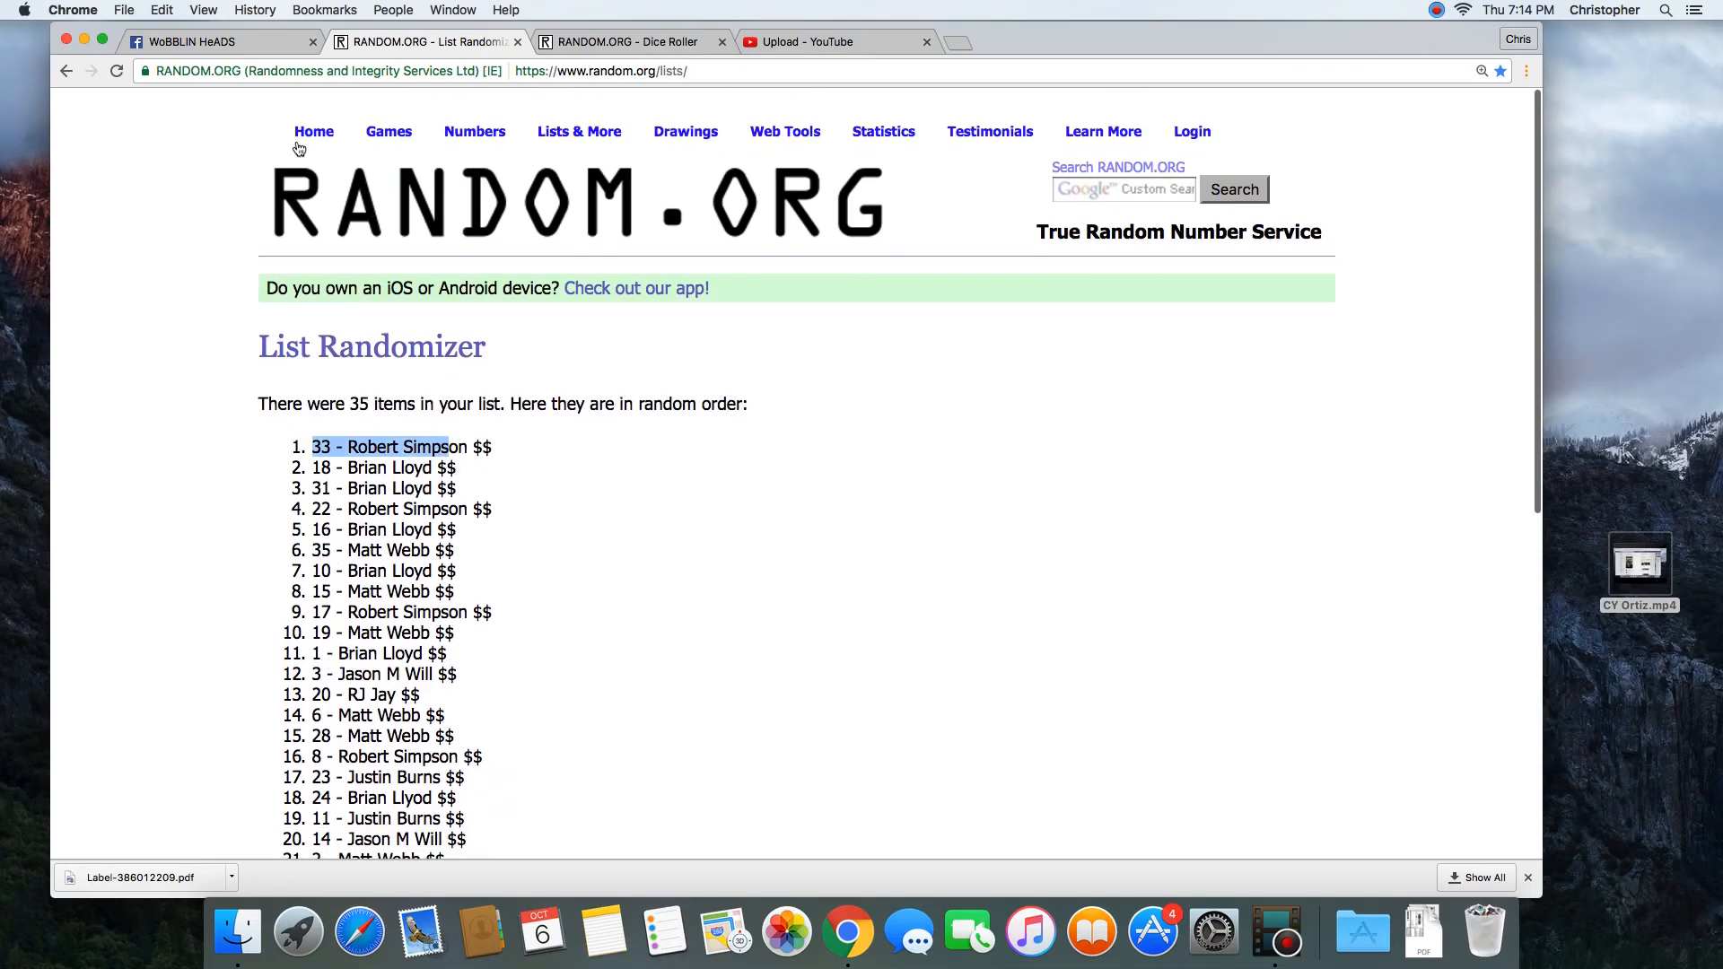
{"action": "left_click", "coordinate": [187, 42]}
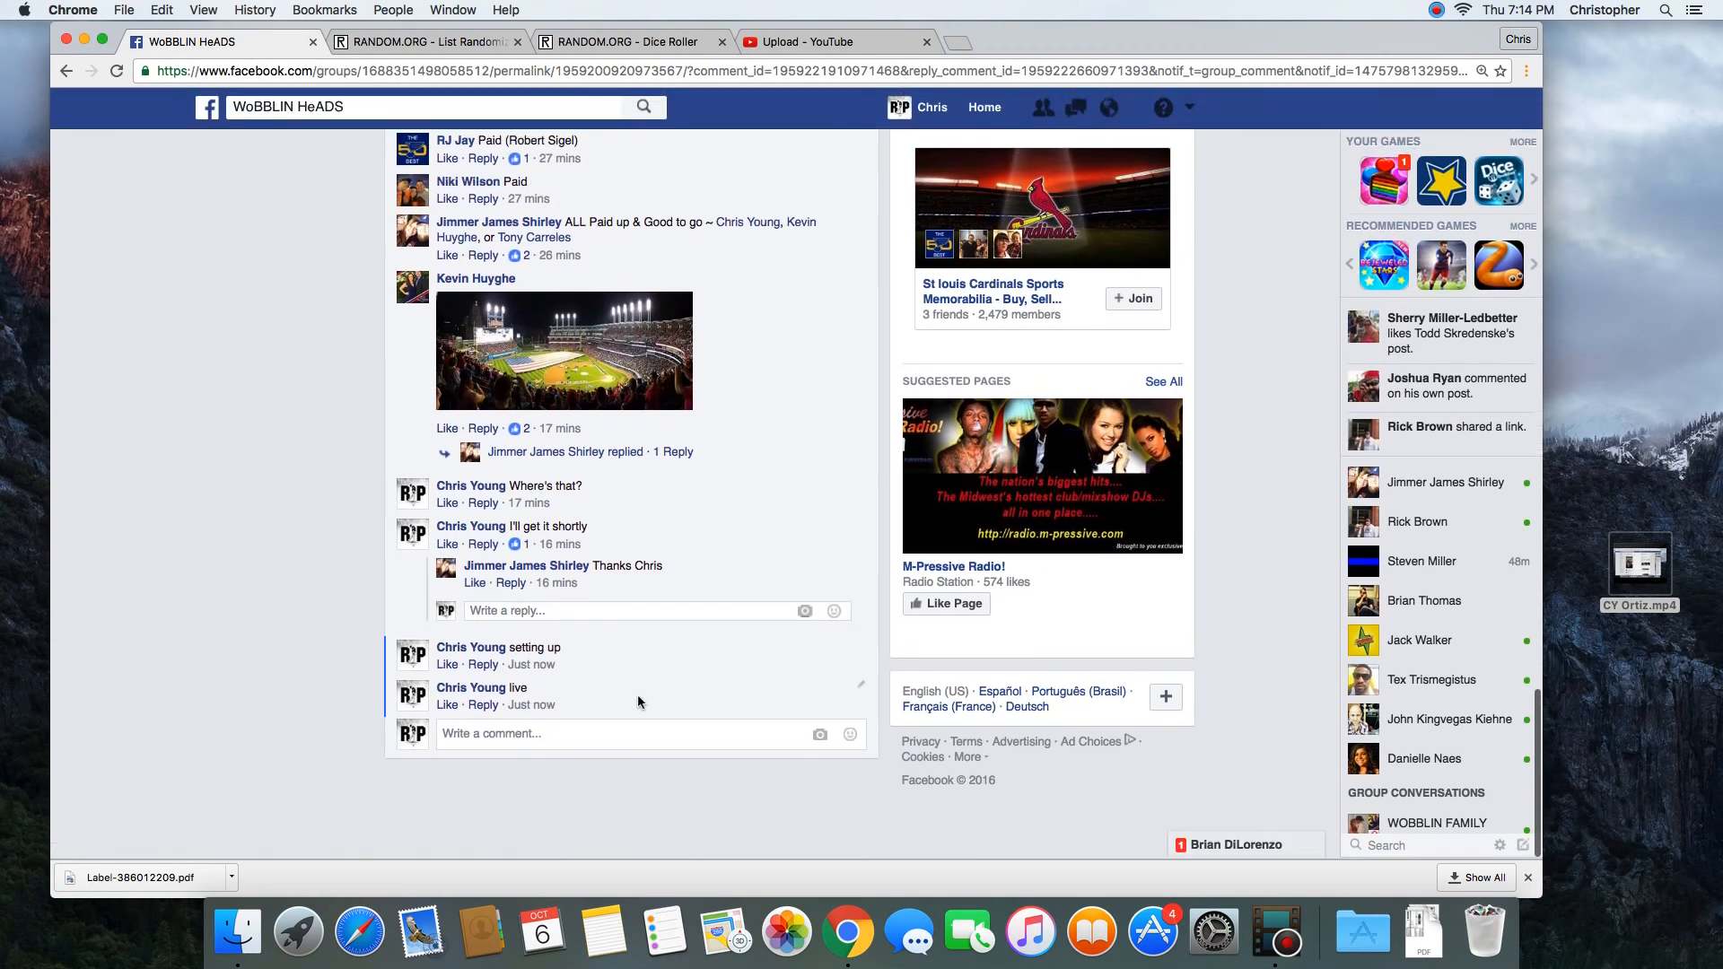
- Post a 'done' comment under the Facebook raffle post
{"action": "type", "text": "don"}
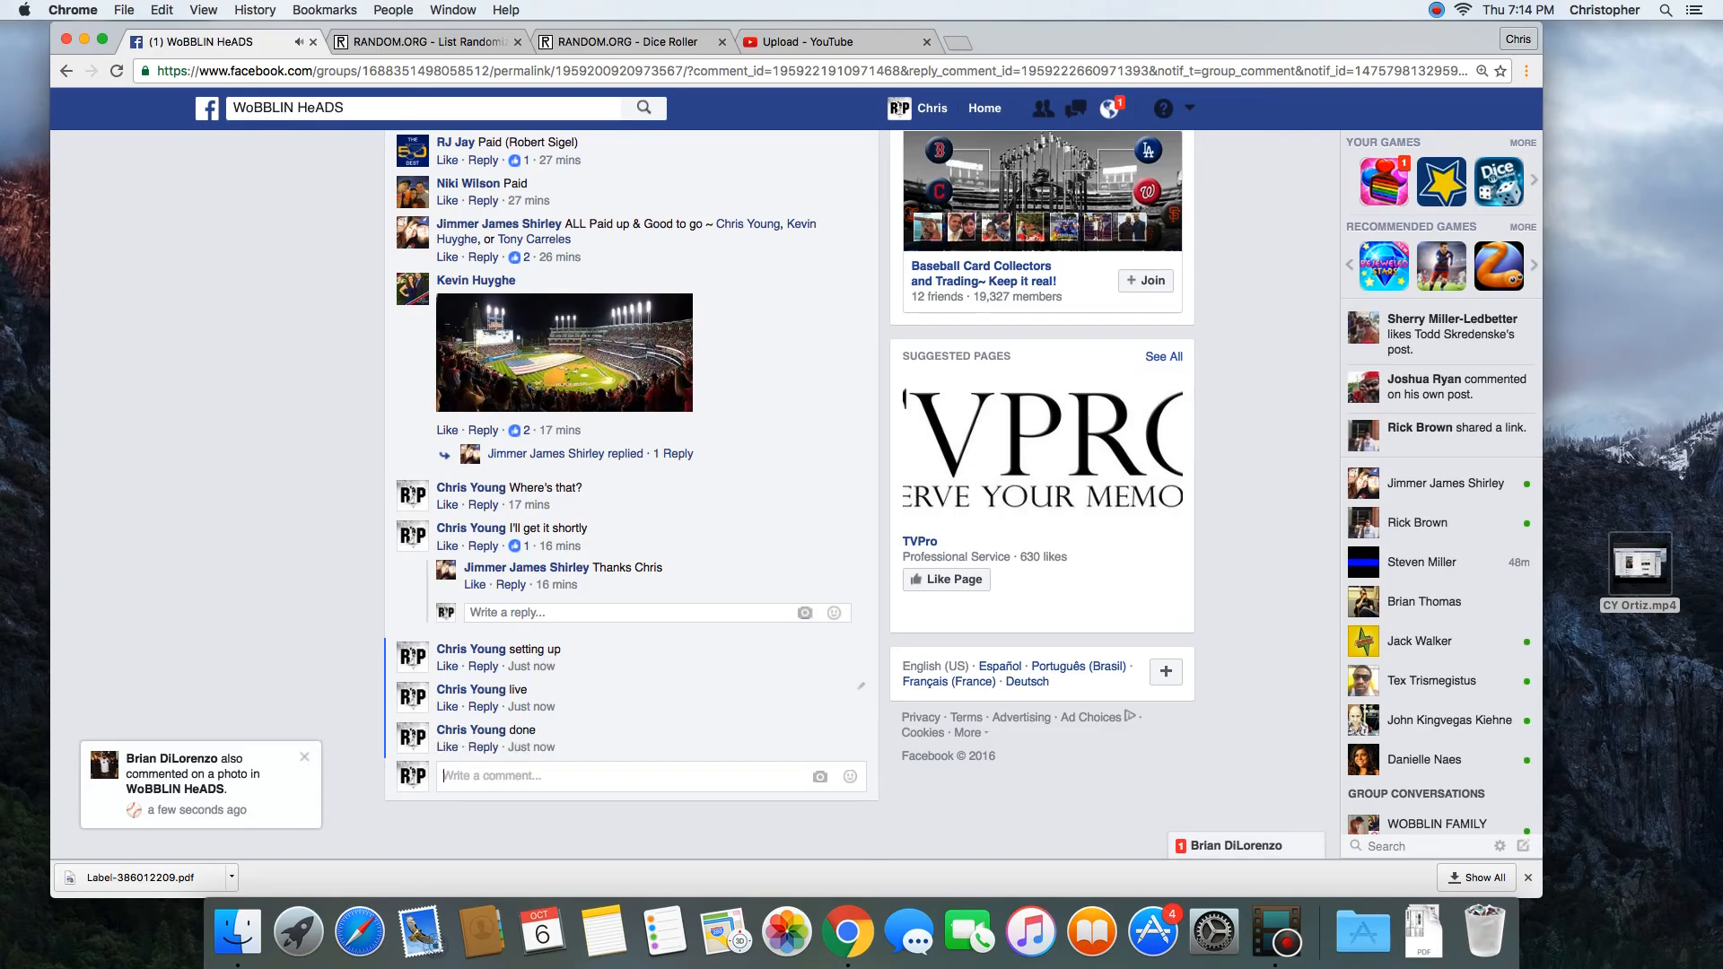
{"action": "mouse_move", "coordinate": [1214, 934]}
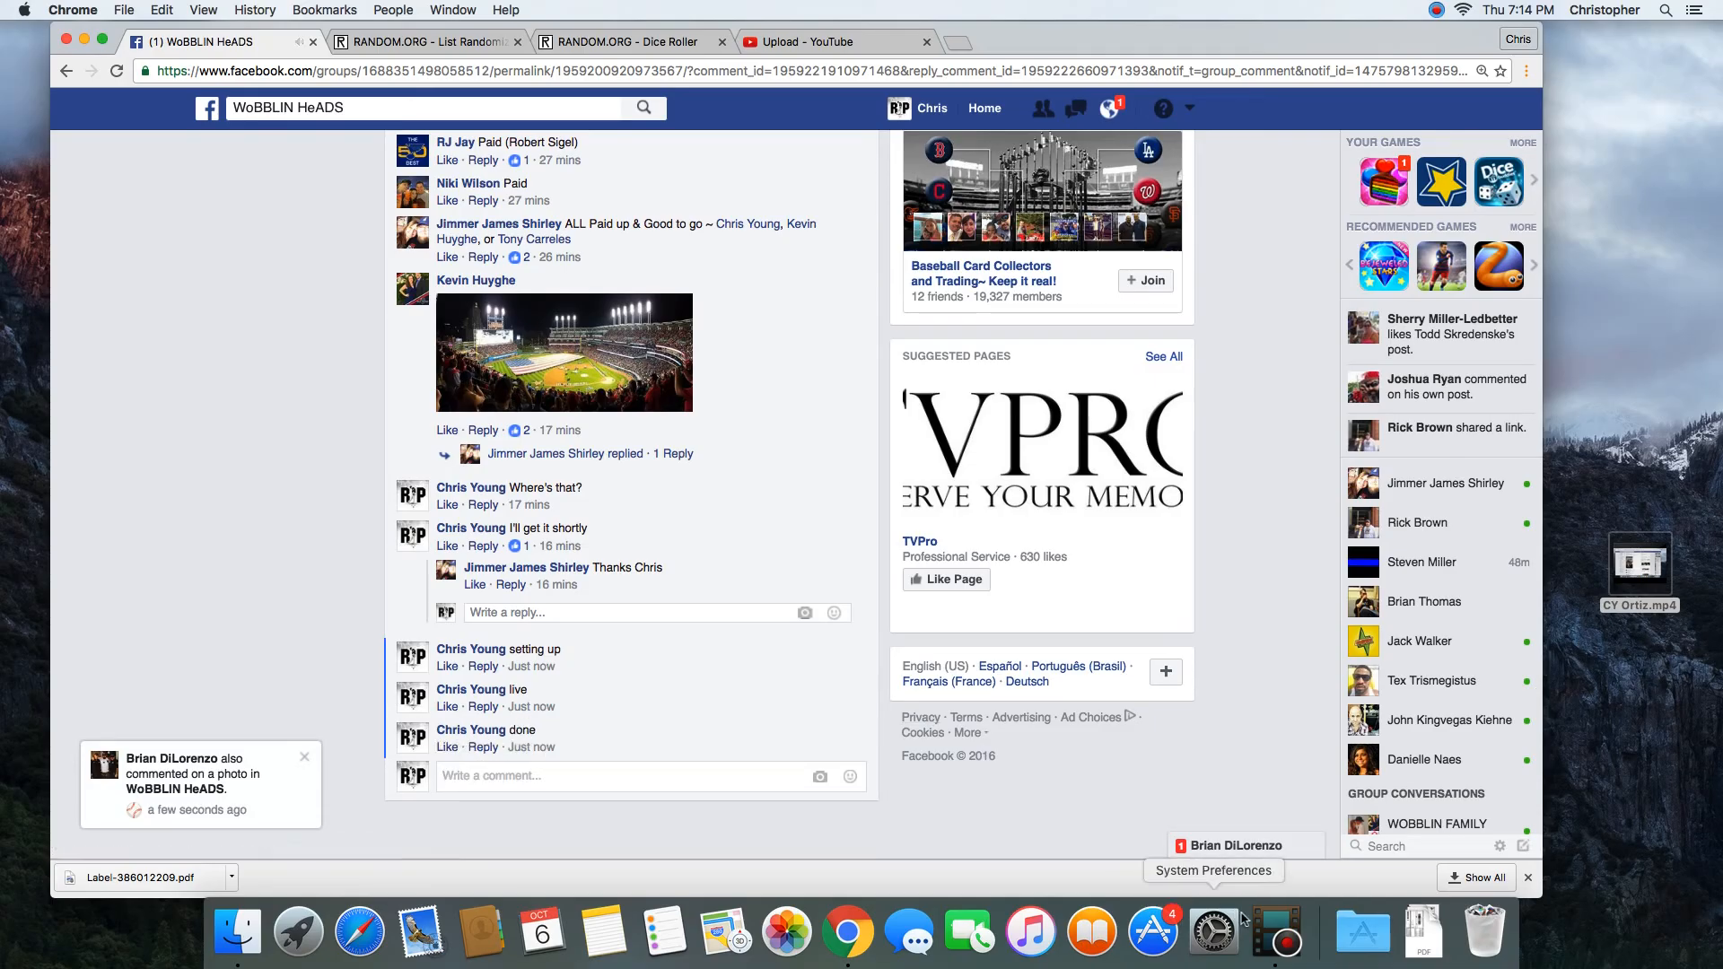